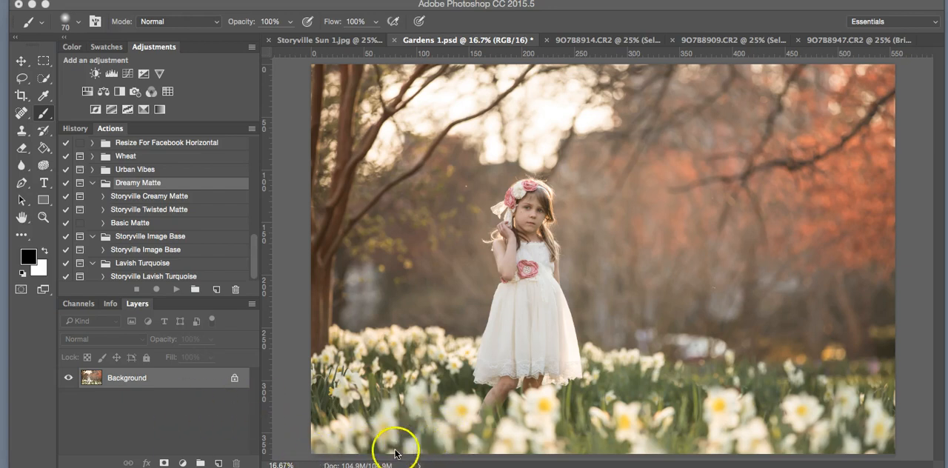
{"action": "mouse_move", "coordinate": [323, 431]}
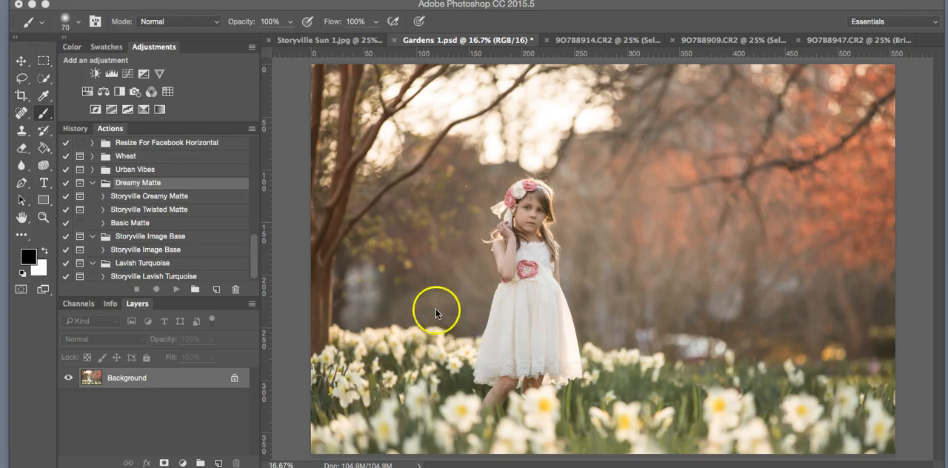
{"action": "mouse_move", "coordinate": [625, 192]}
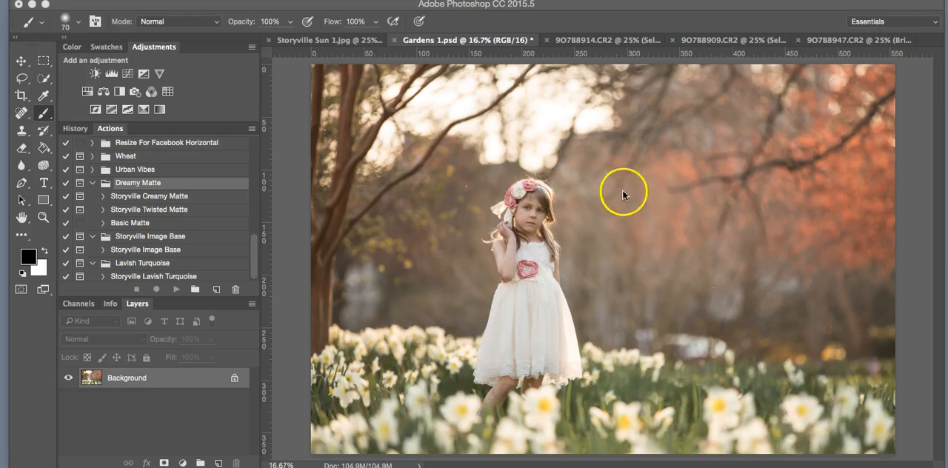
{"action": "mouse_move", "coordinate": [403, 110]}
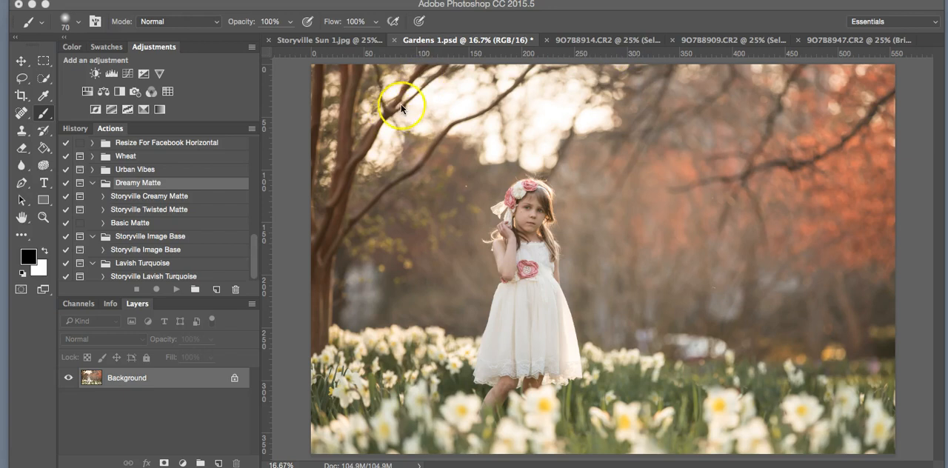
{"action": "mouse_move", "coordinate": [589, 284]}
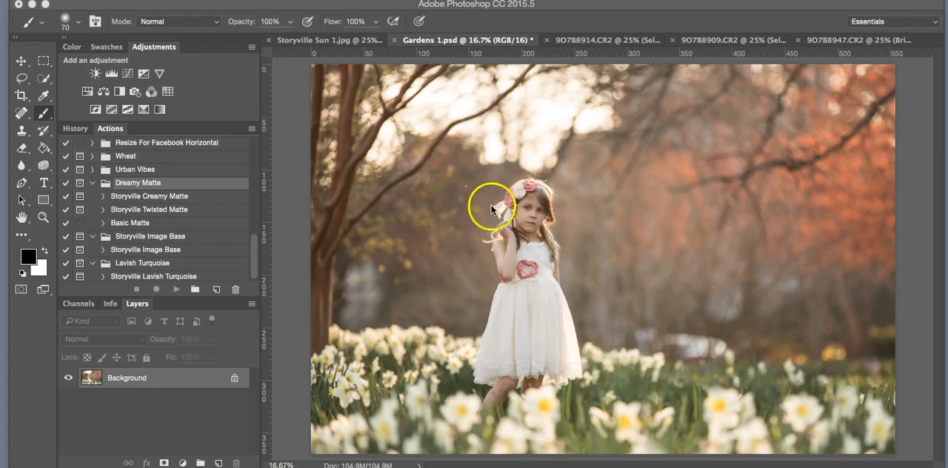
{"action": "mouse_move", "coordinate": [515, 394]}
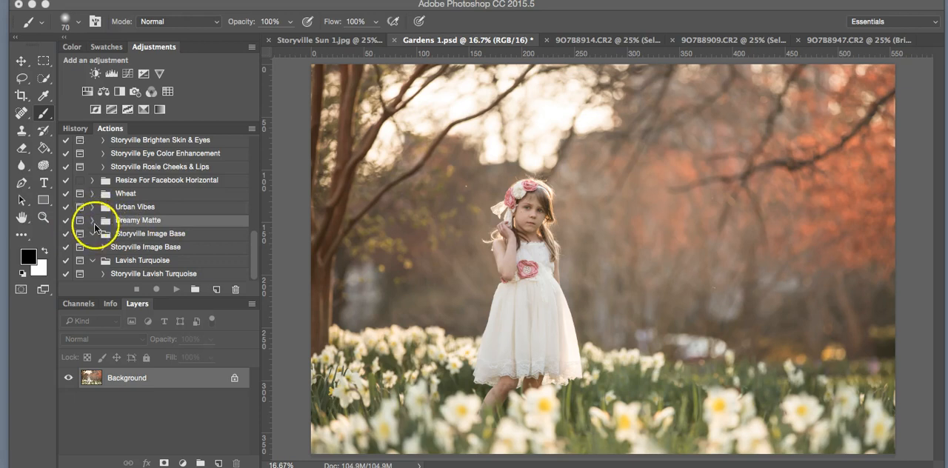
- Expand the Creamy Matte action set to list its Creamy, Twisted and Basic matte actions
{"action": "left_click", "coordinate": [104, 219]}
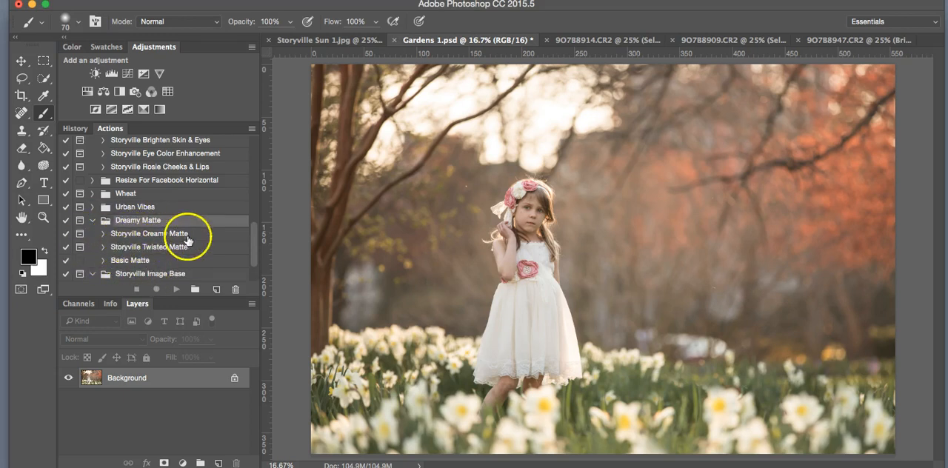
{"action": "mouse_move", "coordinate": [210, 257]}
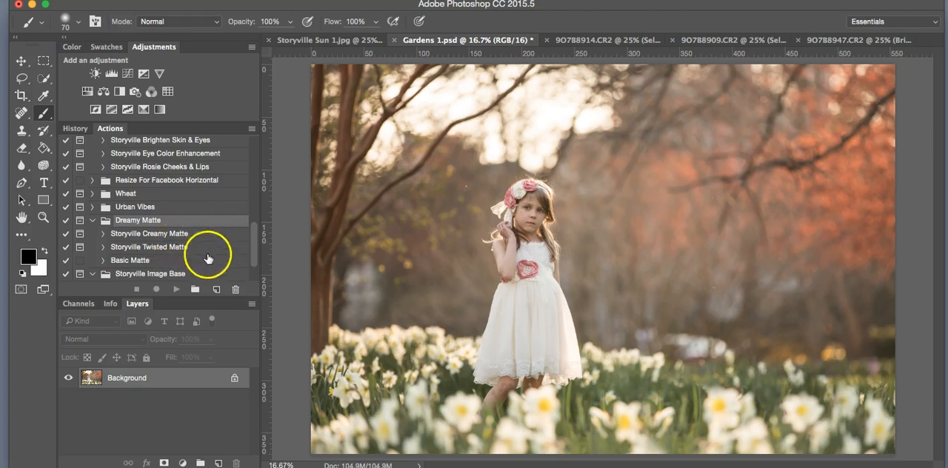
{"action": "mouse_move", "coordinate": [154, 255]}
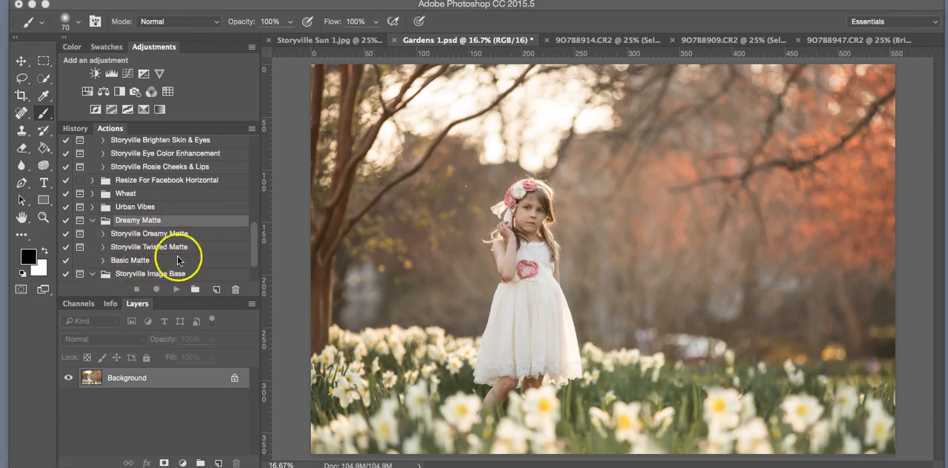
{"action": "mouse_move", "coordinate": [184, 267]}
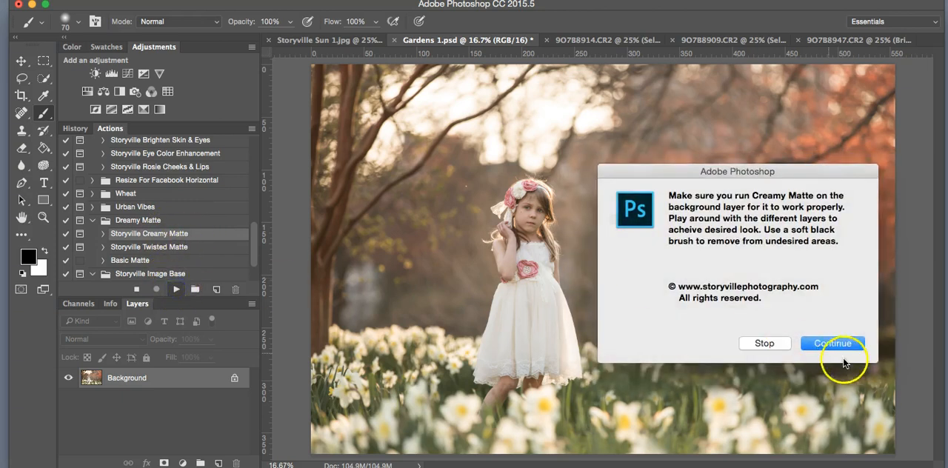
{"action": "mouse_move", "coordinate": [681, 251]}
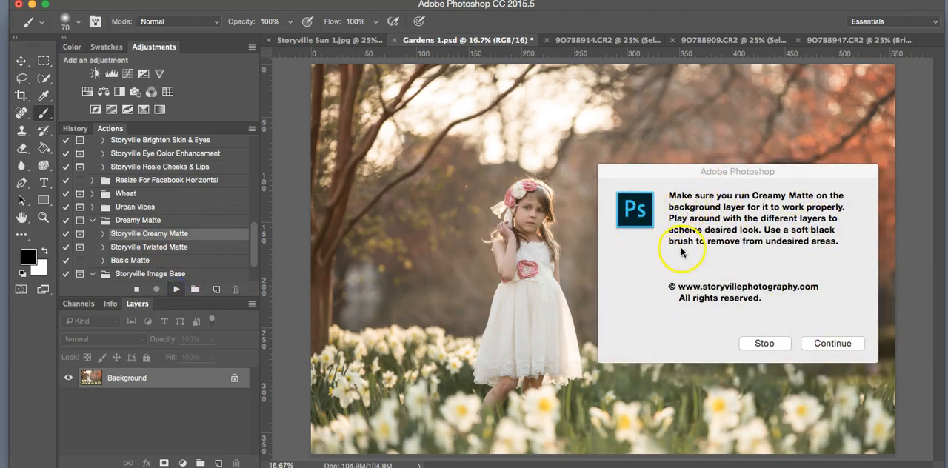
{"action": "mouse_move", "coordinate": [712, 260]}
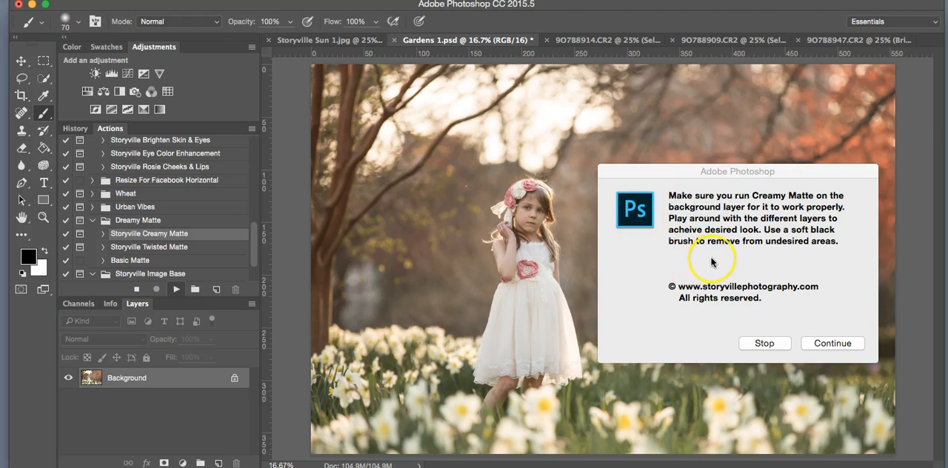
{"action": "mouse_move", "coordinate": [763, 222]}
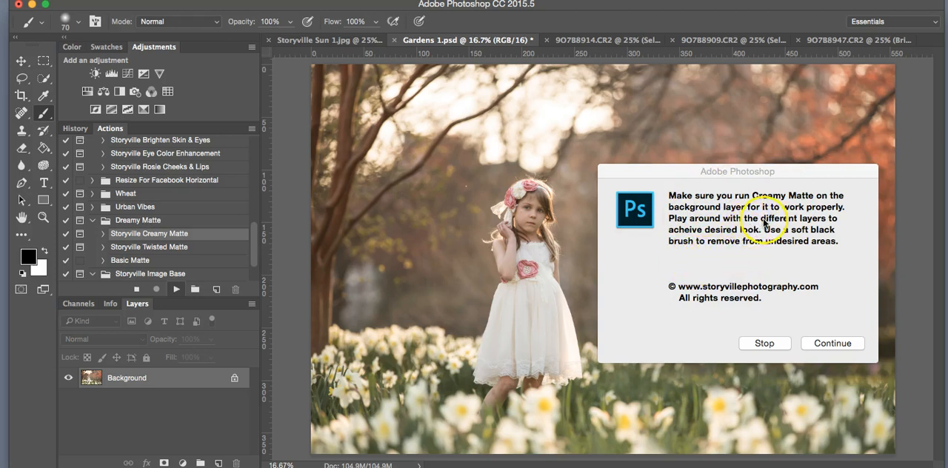
{"action": "mouse_move", "coordinate": [811, 251]}
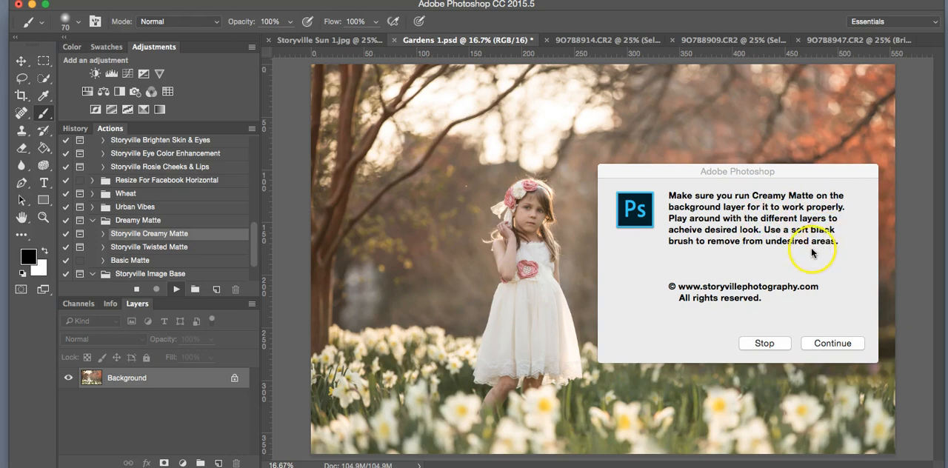
{"action": "mouse_move", "coordinate": [169, 441]}
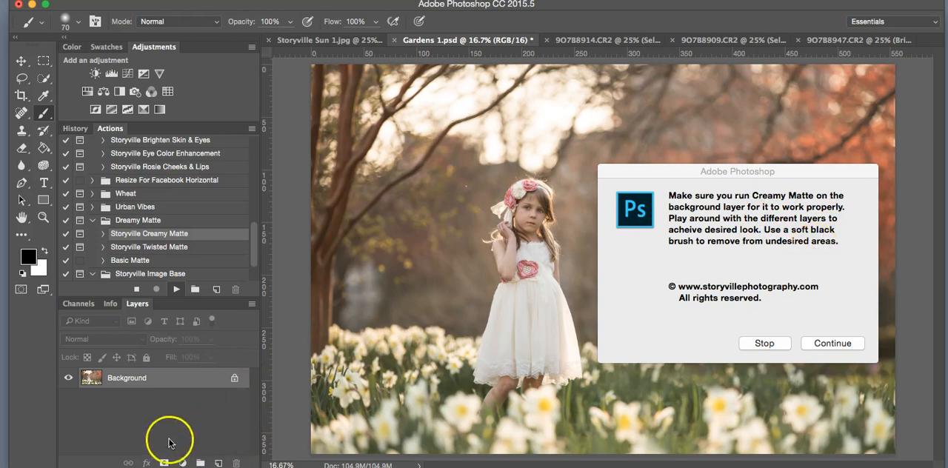
{"action": "mouse_move", "coordinate": [458, 290]}
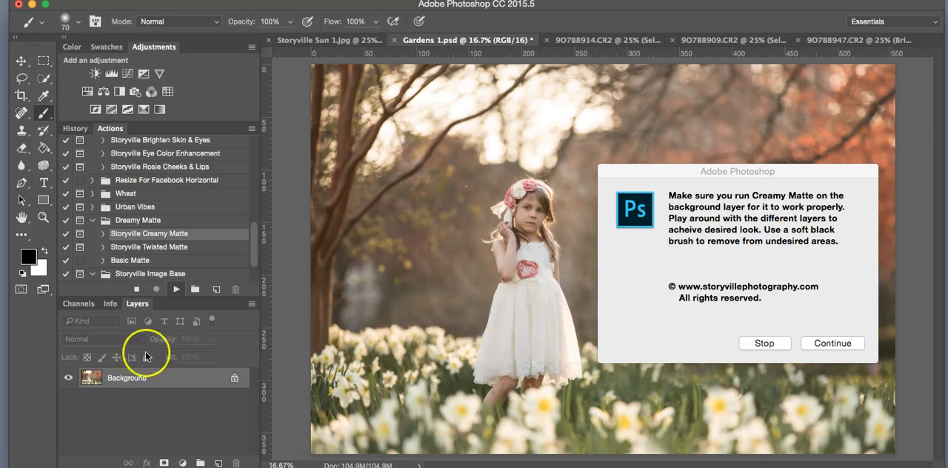
{"action": "mouse_move", "coordinate": [519, 275]}
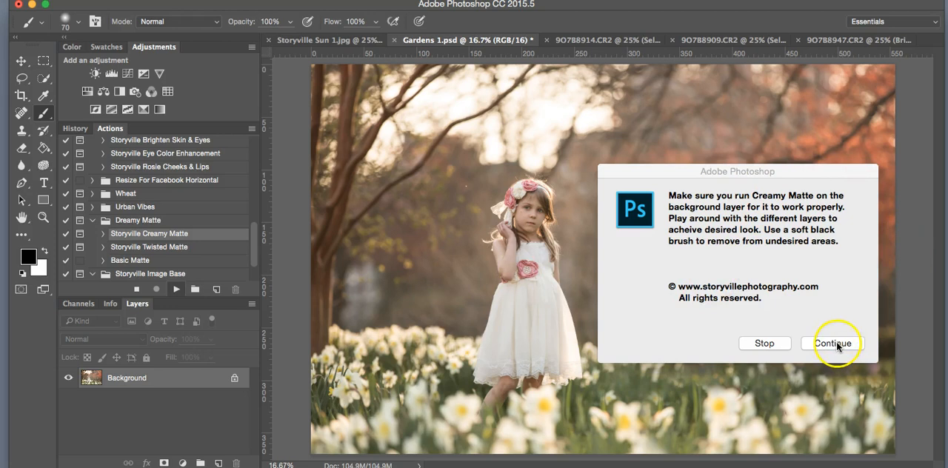
- Continue the Creamy Matte action and select the Creamy Matte Base layer for opacity adjustment
{"action": "left_click", "coordinate": [832, 343]}
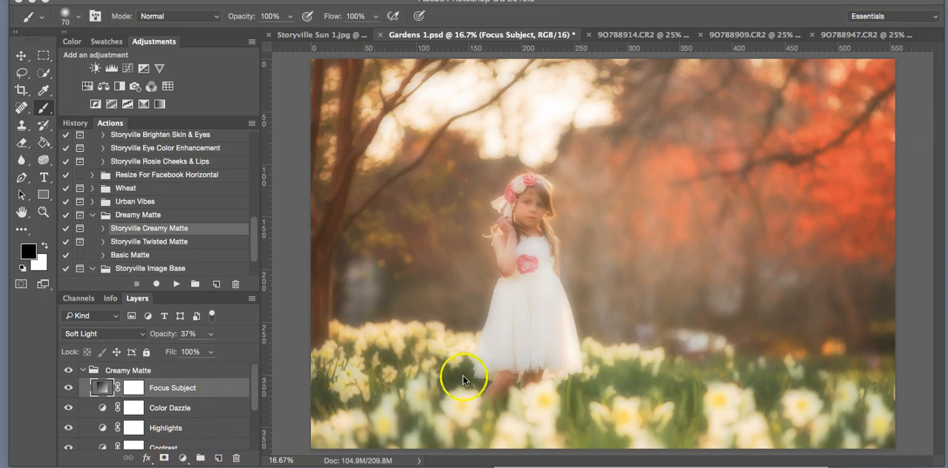
{"action": "mouse_move", "coordinate": [709, 444]}
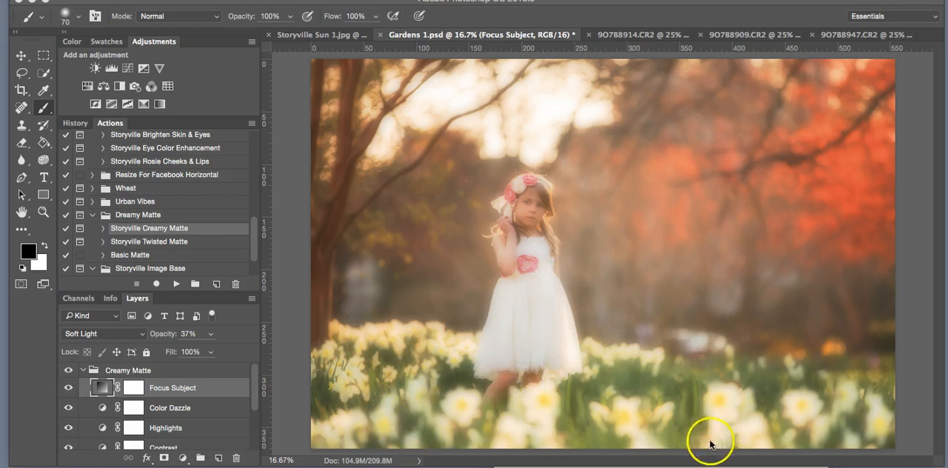
{"action": "mouse_move", "coordinate": [263, 382]}
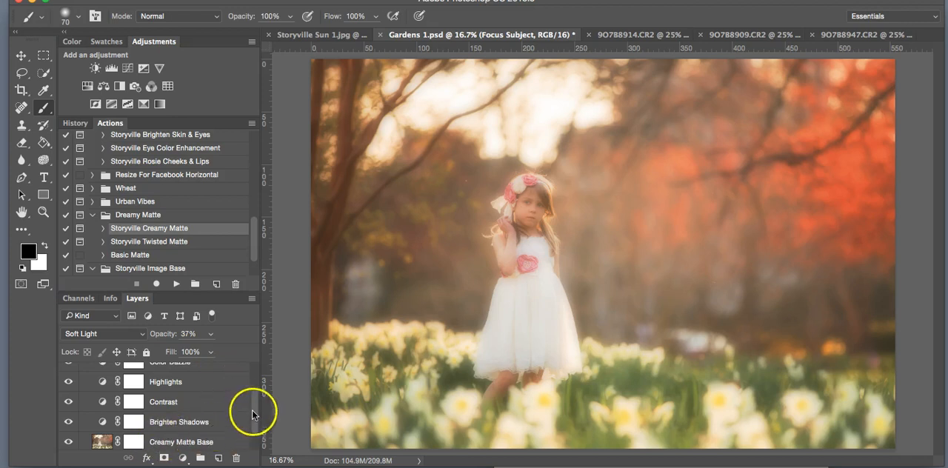
{"action": "scroll", "scroll_direction": "down", "scroll_amount": 3}
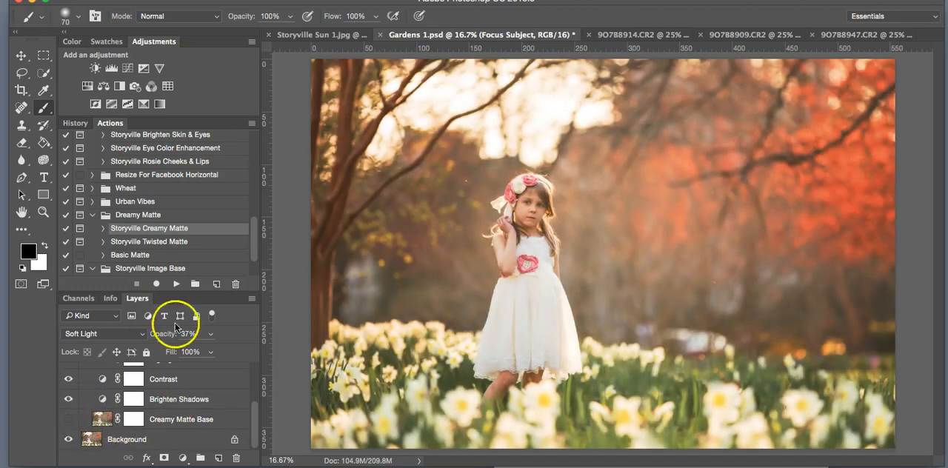
{"action": "left_click", "coordinate": [68, 419]}
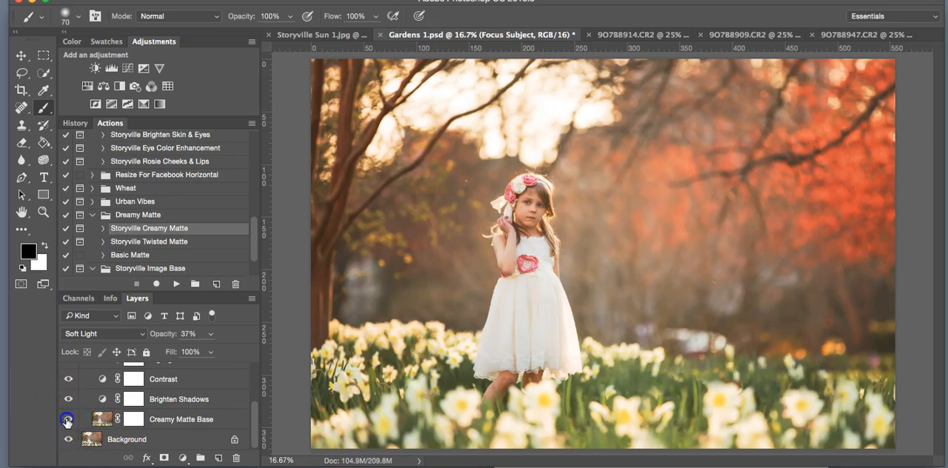
{"action": "left_click", "coordinate": [68, 419]}
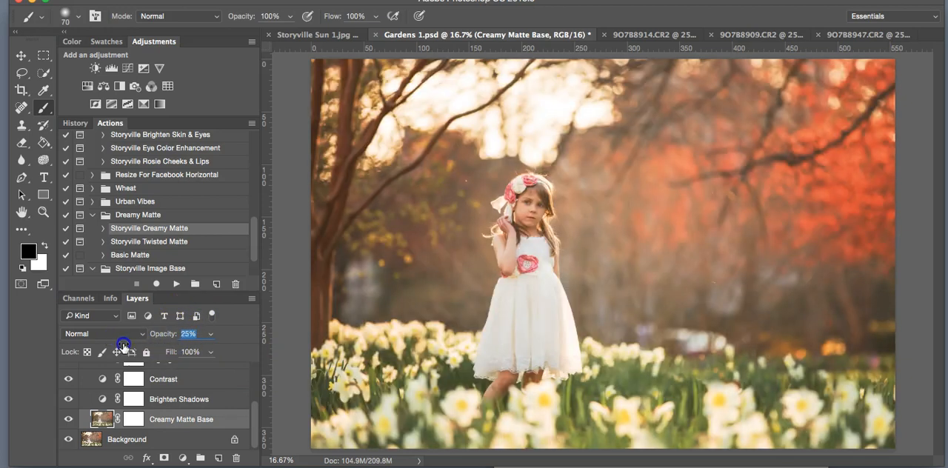
- Lower the Creamy Matte Base layer to about 30% opacity
{"action": "left_click_drag", "start_coordinate": [126, 345], "coordinate": [132, 344]}
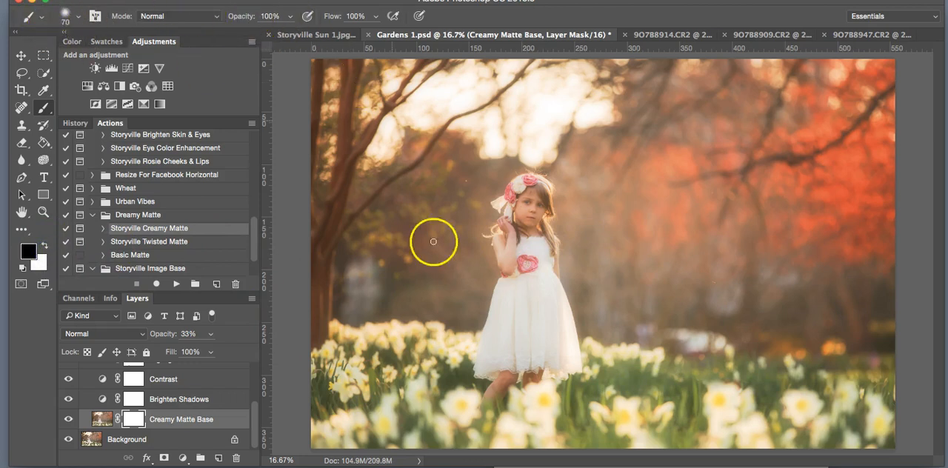
{"action": "mouse_move", "coordinate": [532, 207]}
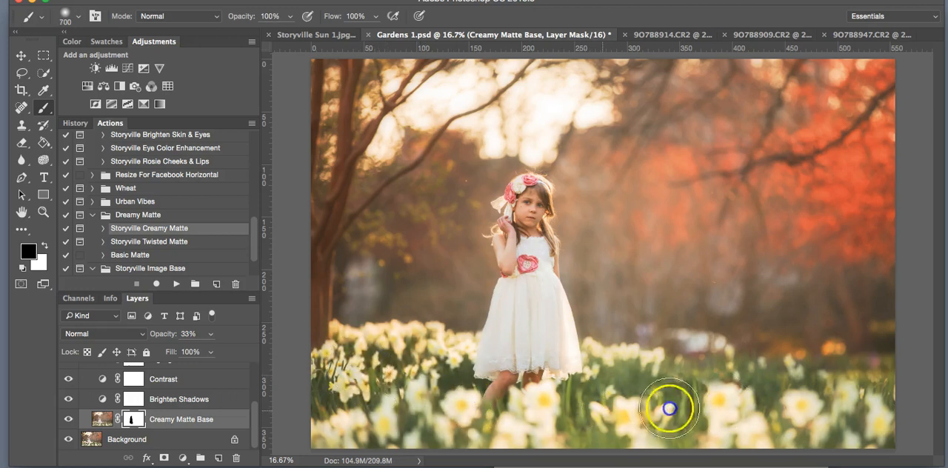
{"action": "mouse_move", "coordinate": [805, 430]}
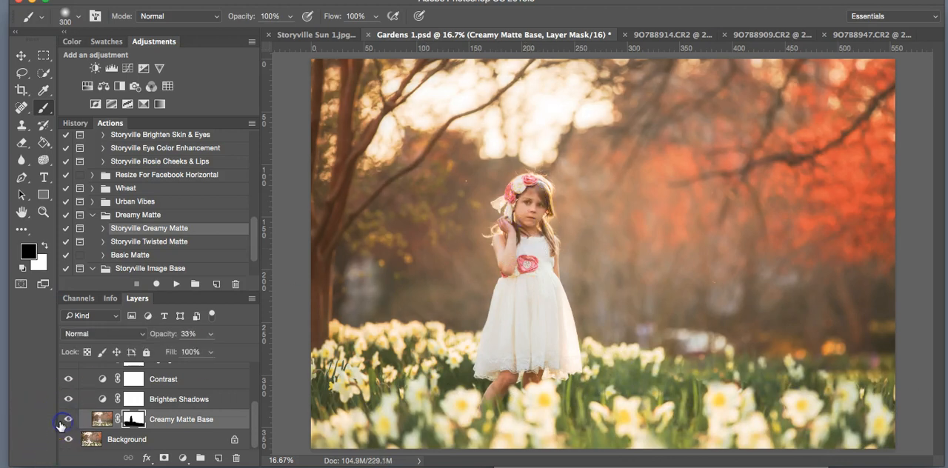
- Compare the Creamy Matte Base and Brighten Shadows layers by toggling their visibility on and off
{"action": "left_click", "coordinate": [68, 419]}
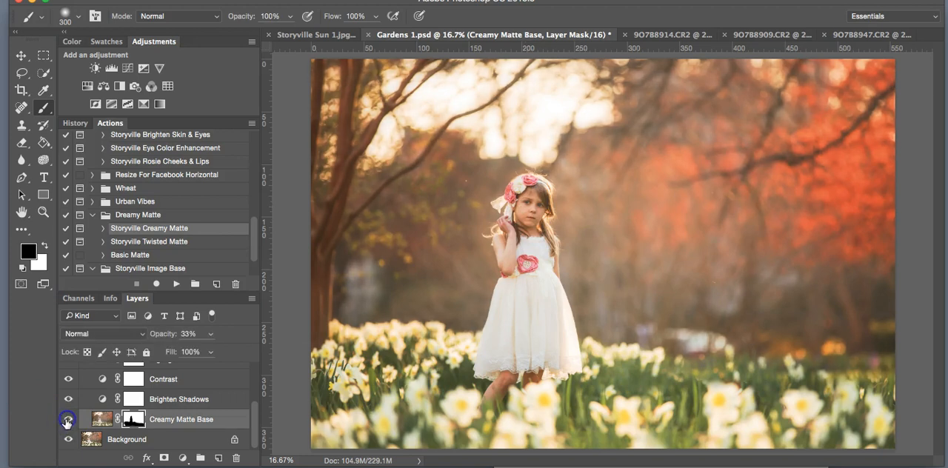
{"action": "scroll", "scroll_direction": "down", "scroll_amount": 3}
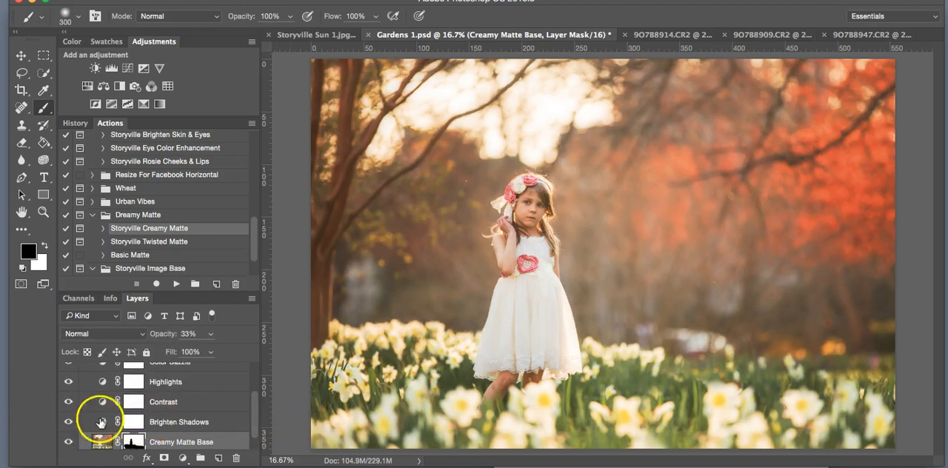
{"action": "left_click", "coordinate": [68, 420]}
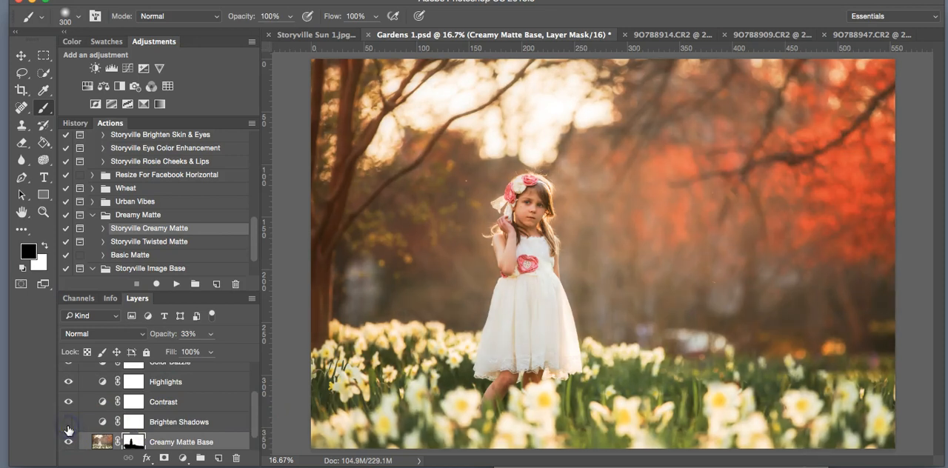
{"action": "left_click", "coordinate": [179, 420]}
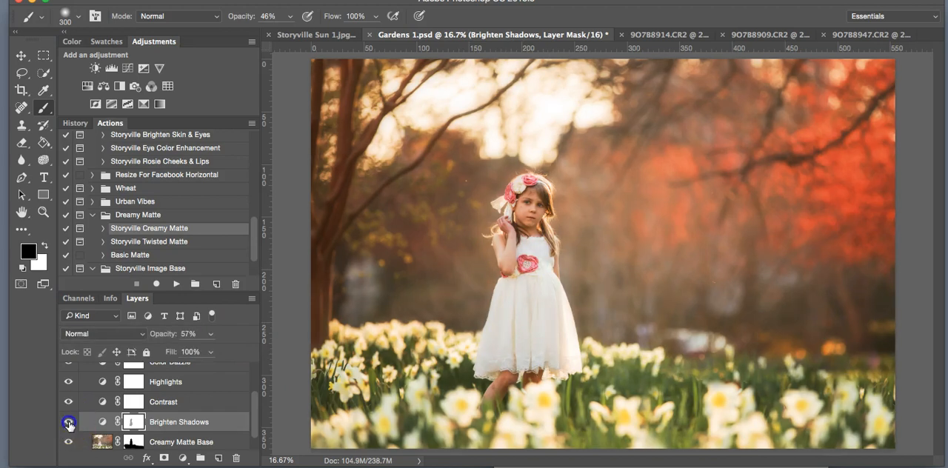
{"action": "left_click", "coordinate": [68, 421]}
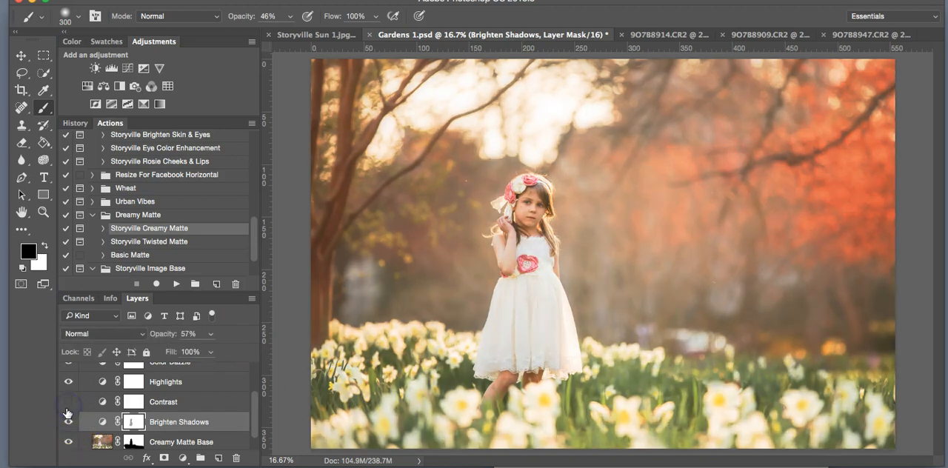
{"action": "left_click", "coordinate": [68, 401]}
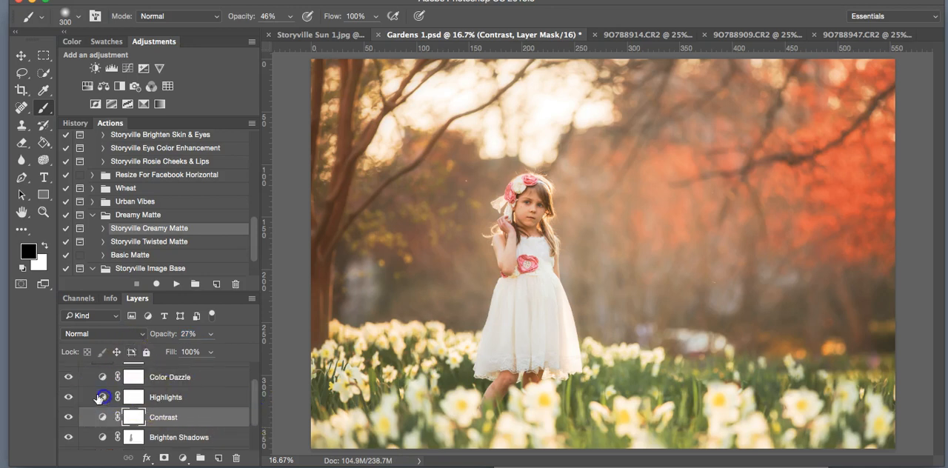
- Toggle the Highlights layer off and back on to compare its effect
{"action": "left_click", "coordinate": [165, 397]}
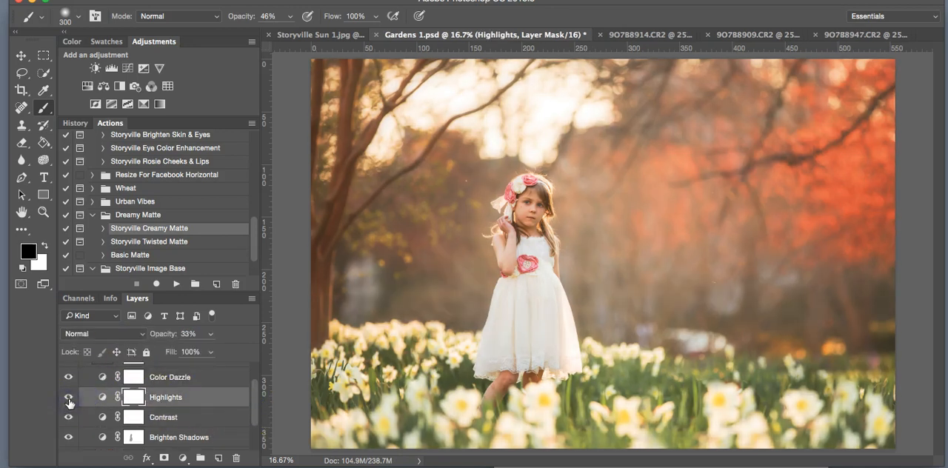
{"action": "left_click", "coordinate": [69, 396]}
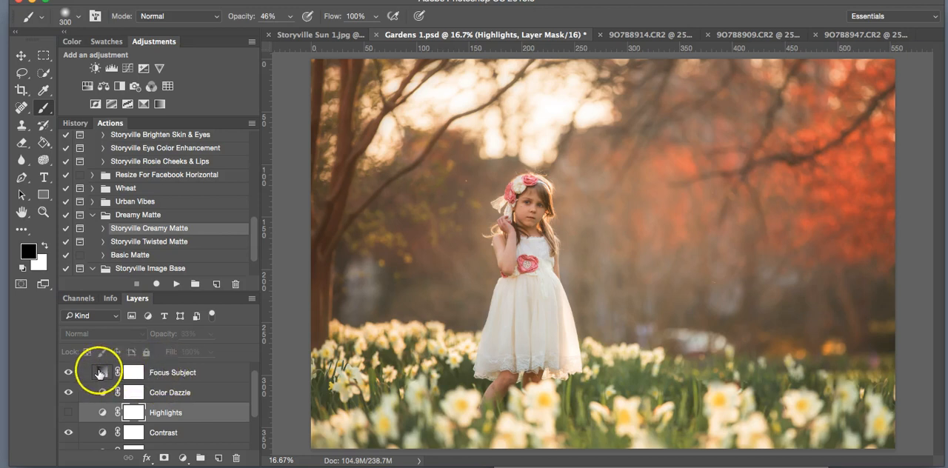
- Enlarge the Focus Subject radial gradient to 112% scale and apply it
{"action": "double_click", "coordinate": [101, 372]}
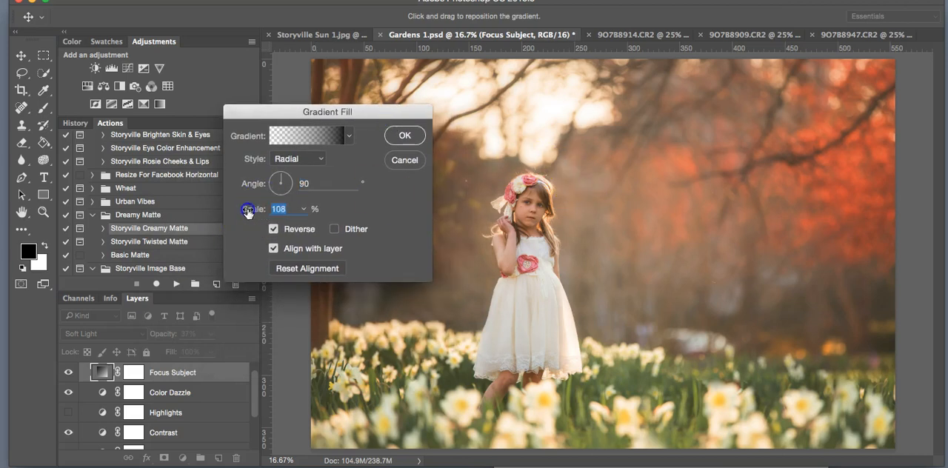
{"action": "left_click_drag", "start_coordinate": [248, 209], "coordinate": [521, 239]}
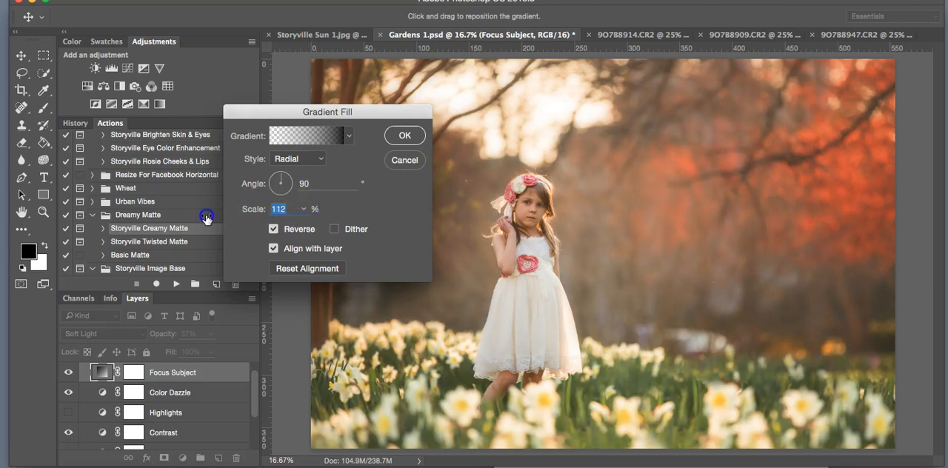
{"action": "left_click", "coordinate": [404, 134]}
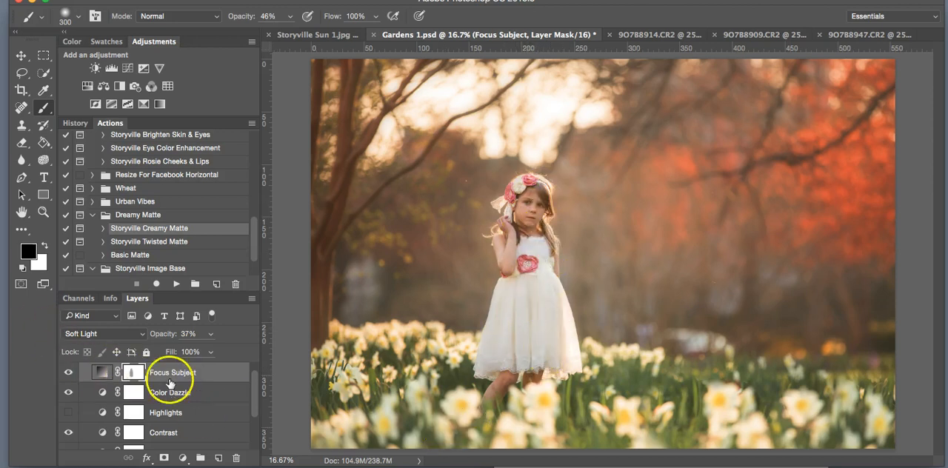
- Compare the Focus Subject layer, collapse the Creamy Matte group and hide it to compare
{"action": "left_click", "coordinate": [68, 373]}
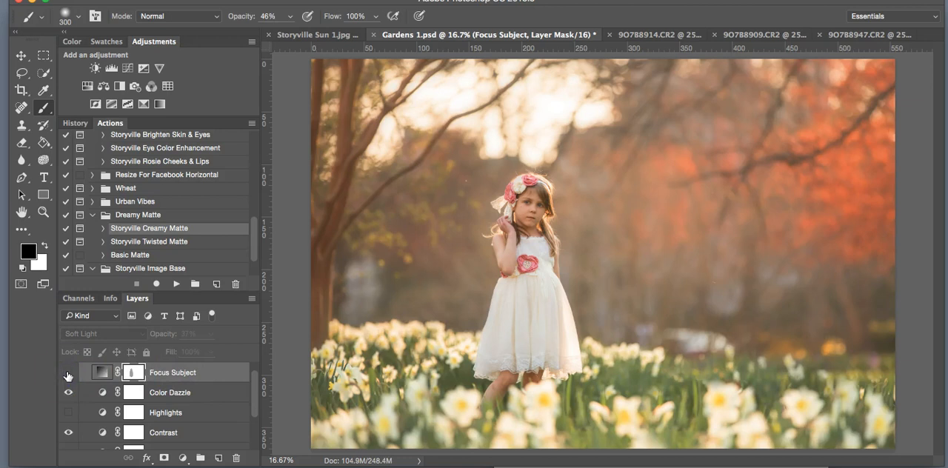
{"action": "left_click", "coordinate": [68, 372]}
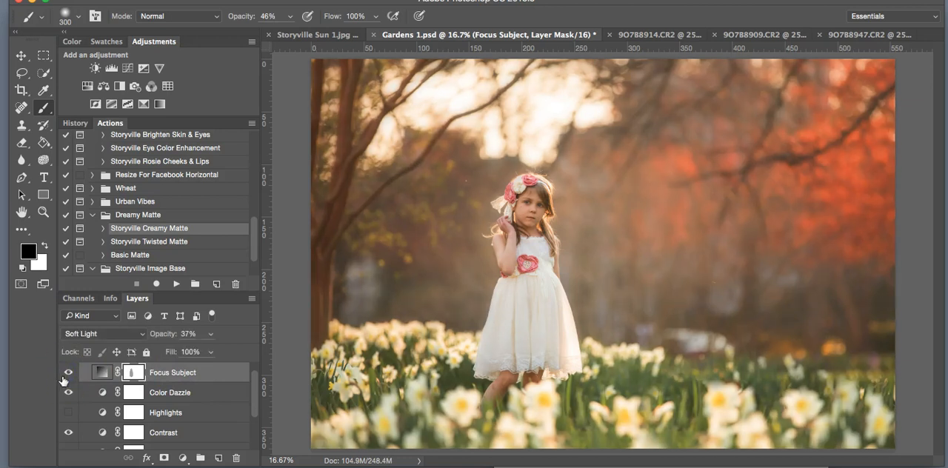
{"action": "left_click", "coordinate": [68, 392]}
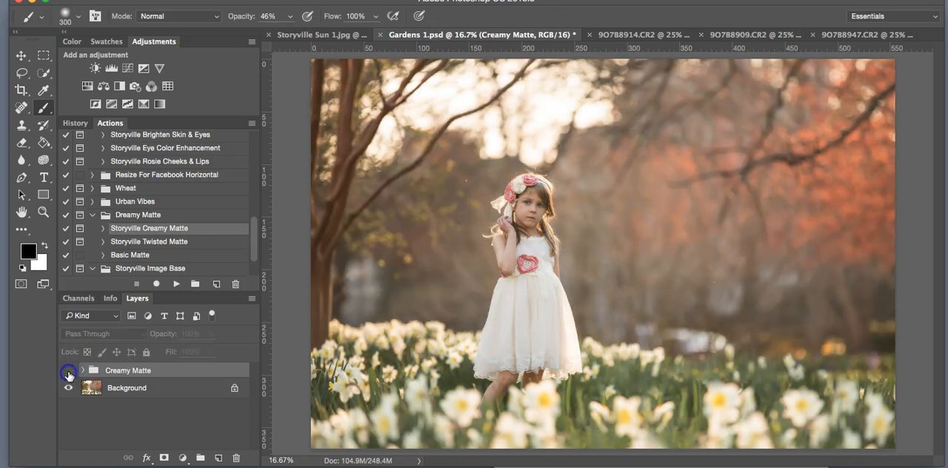
{"action": "left_click", "coordinate": [68, 370]}
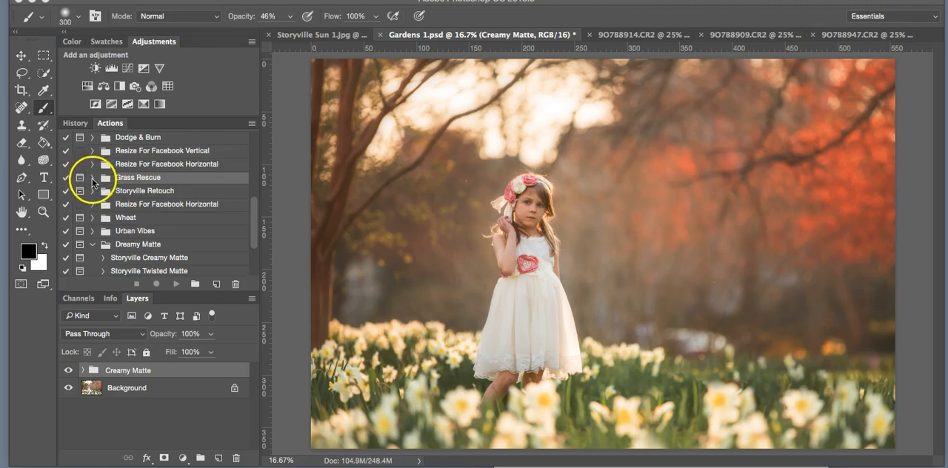
- Run the Storyville Mint action from Grass Rescue and compare the resulting mint grass layer
{"action": "left_click", "coordinate": [92, 177]}
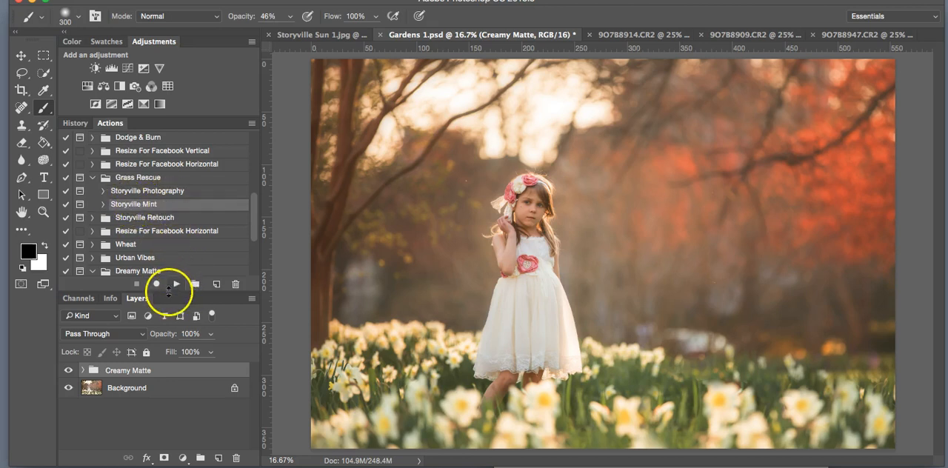
{"action": "left_click", "coordinate": [176, 284]}
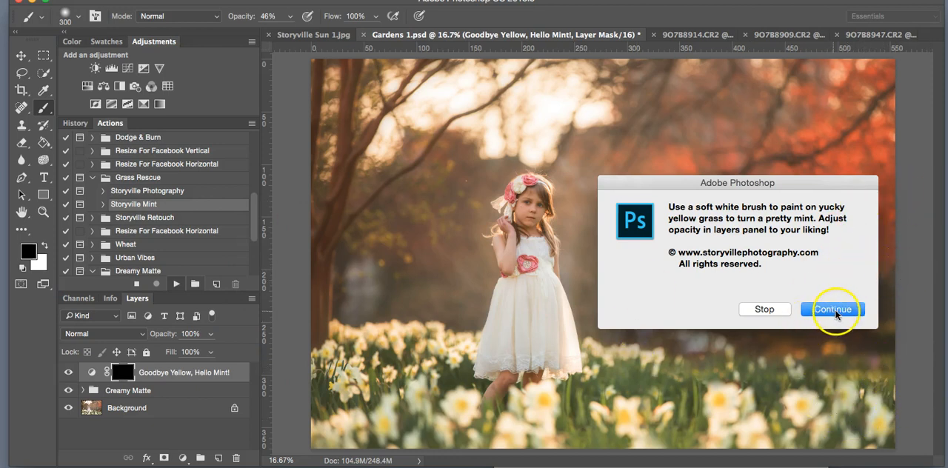
{"action": "left_click", "coordinate": [832, 308]}
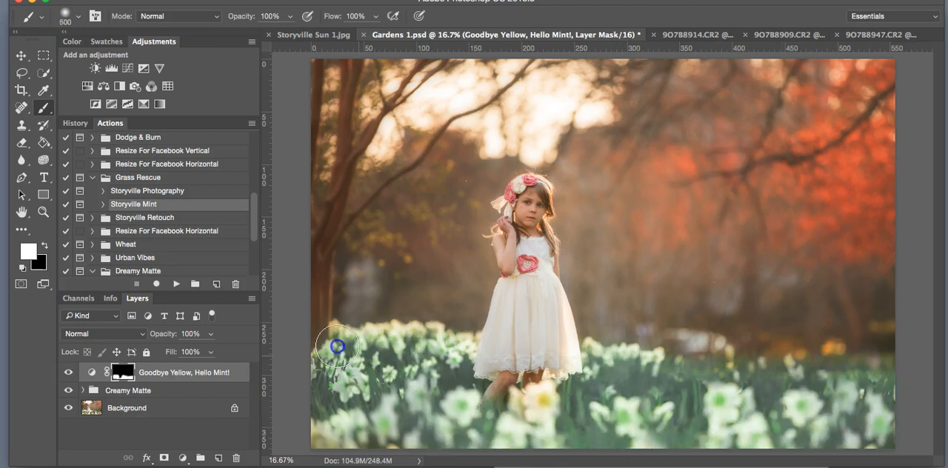
{"action": "mouse_move", "coordinate": [460, 254]}
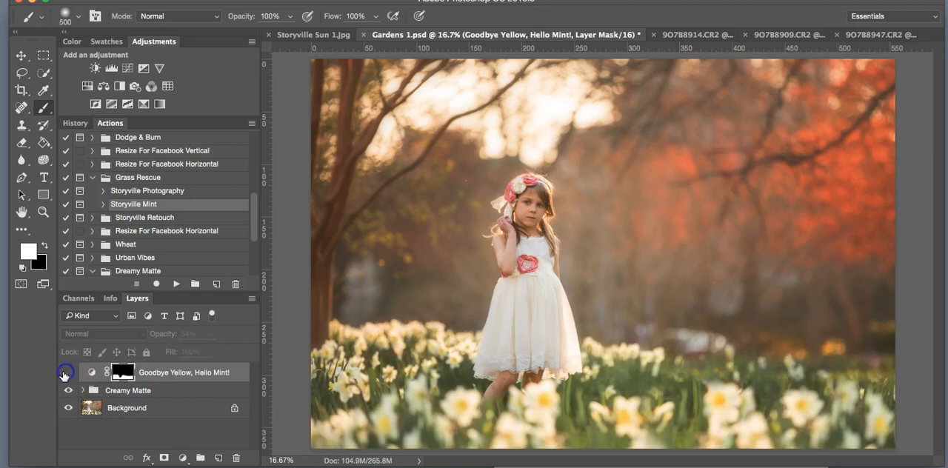
{"action": "left_click", "coordinate": [68, 371]}
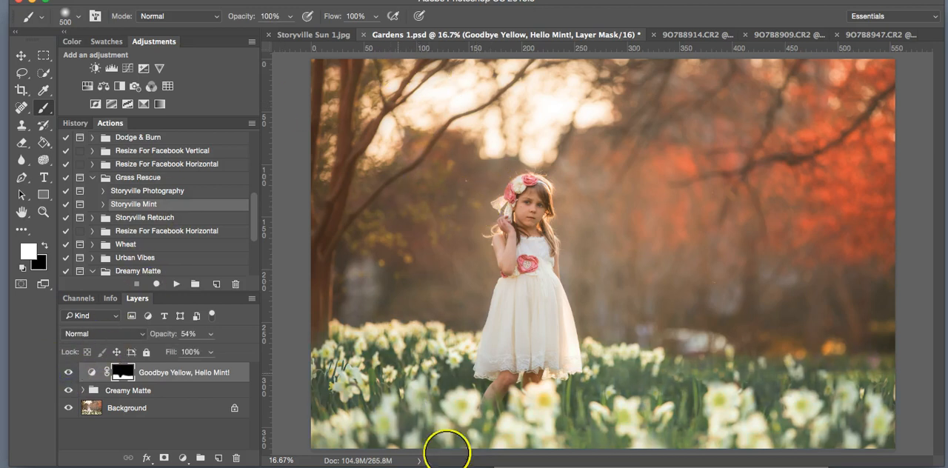
{"action": "mouse_move", "coordinate": [240, 281]}
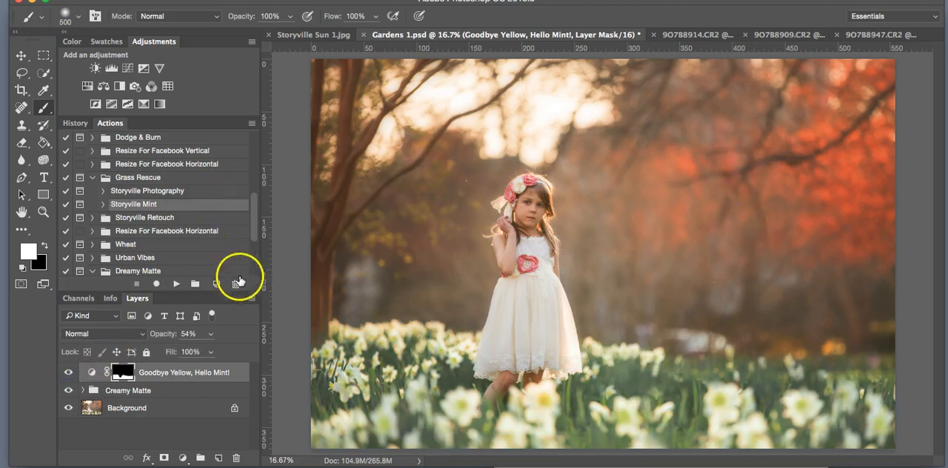
{"action": "mouse_move", "coordinate": [255, 162]}
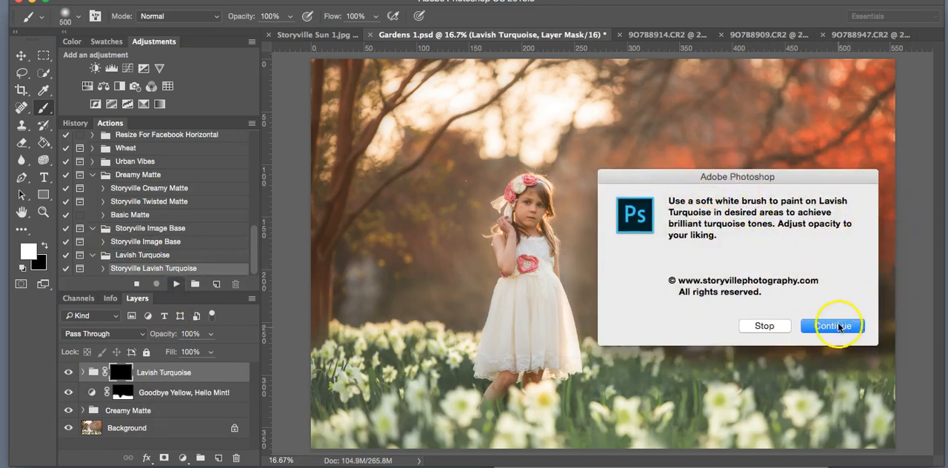
- Brush turquoise tones into the background trees on the Lavish Turquoise mask and compare the layer
{"action": "left_click", "coordinate": [832, 326]}
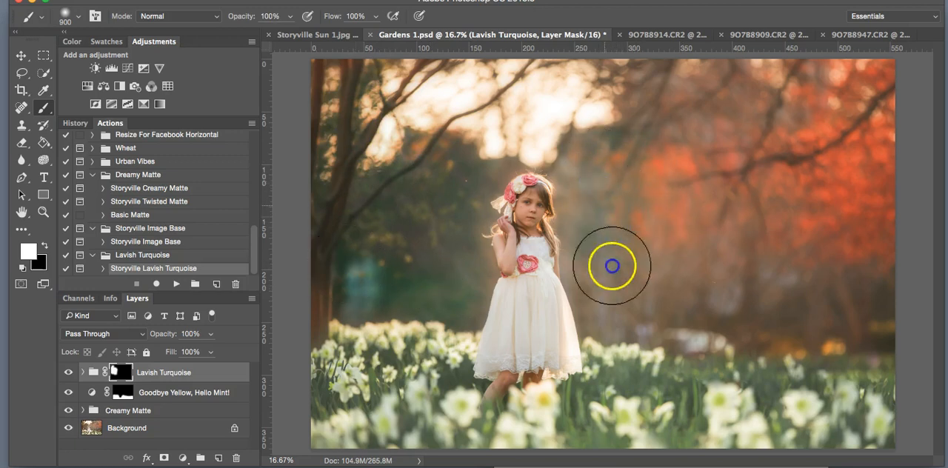
{"action": "left_click_drag", "start_coordinate": [610, 266], "coordinate": [681, 234]}
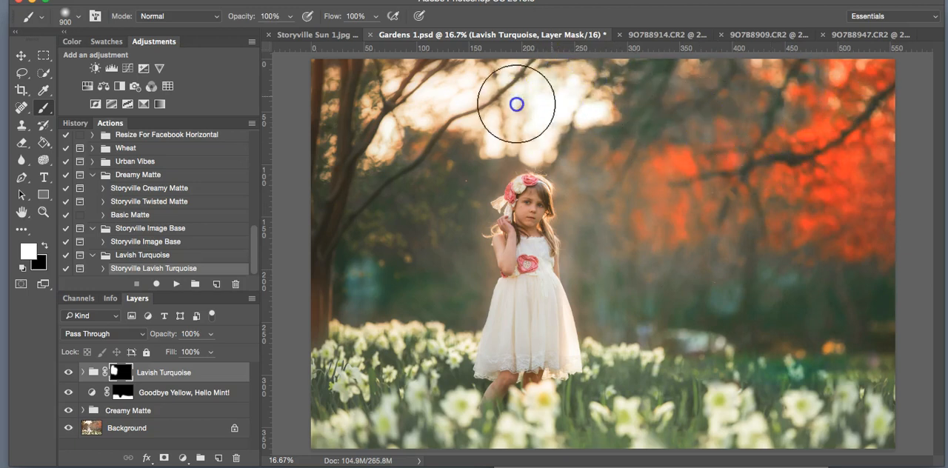
{"action": "mouse_move", "coordinate": [581, 183]}
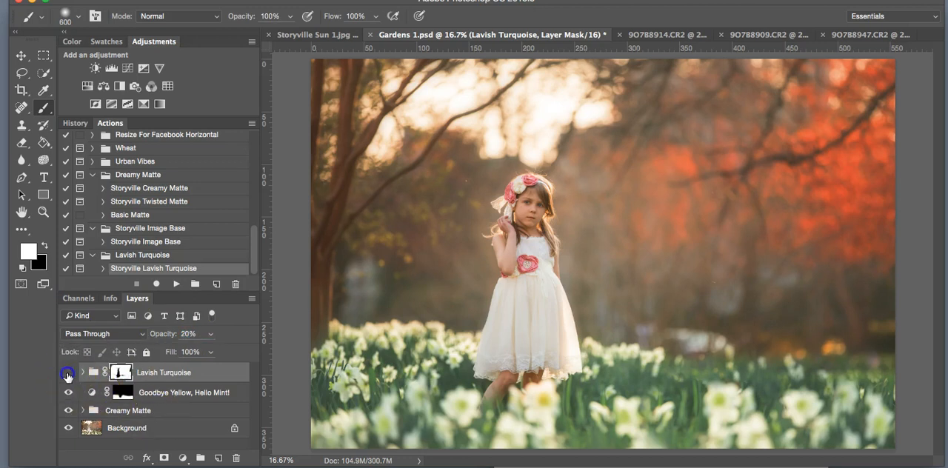
{"action": "left_click", "coordinate": [68, 371]}
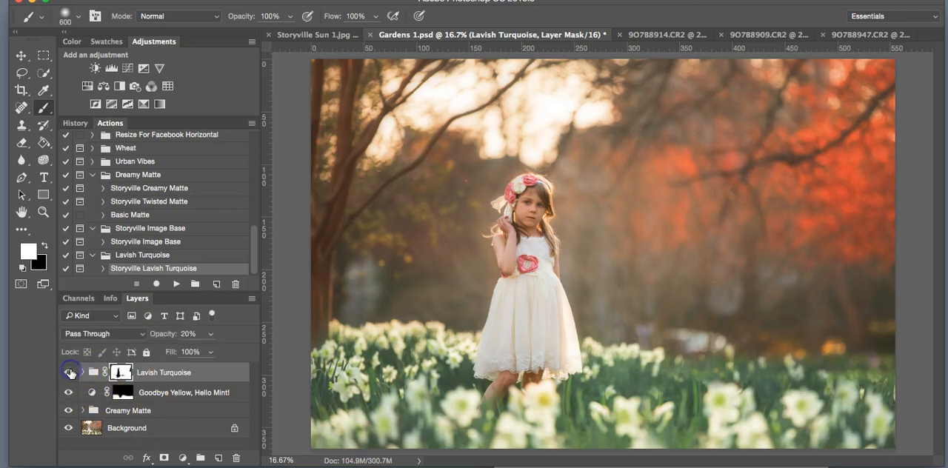
{"action": "left_click", "coordinate": [68, 372]}
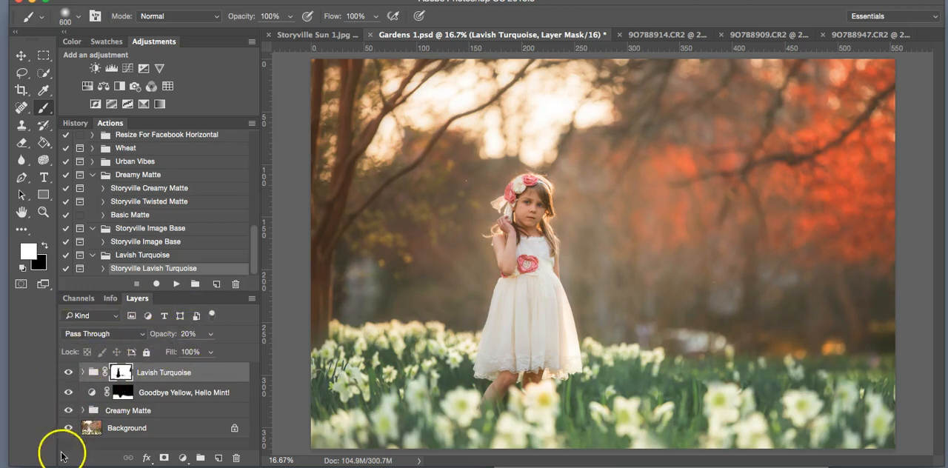
{"action": "mouse_move", "coordinate": [377, 287]}
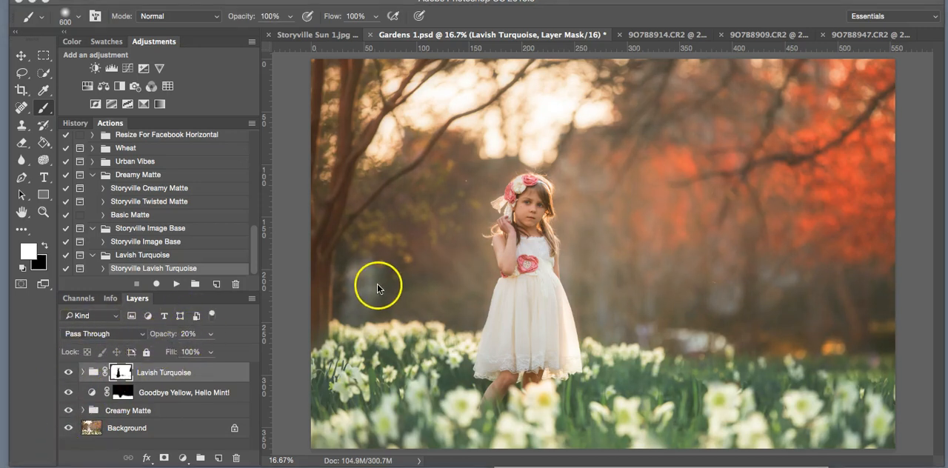
{"action": "mouse_move", "coordinate": [379, 287]}
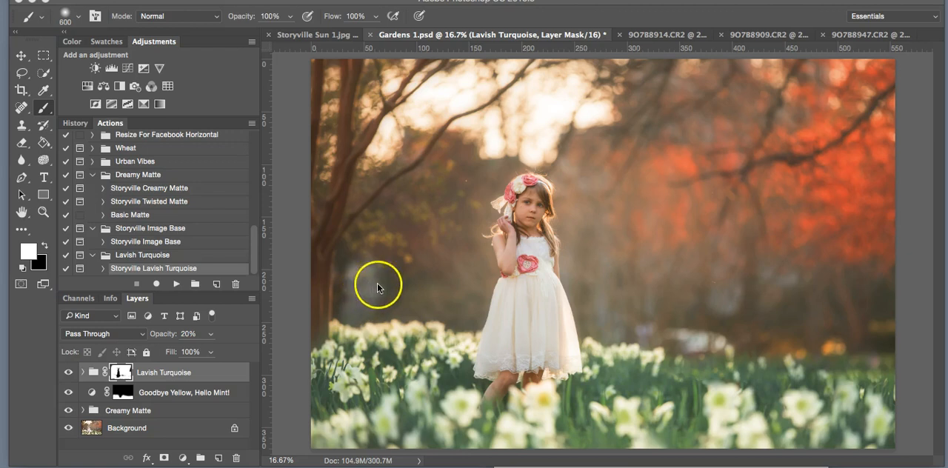
{"action": "mouse_move", "coordinate": [687, 155]}
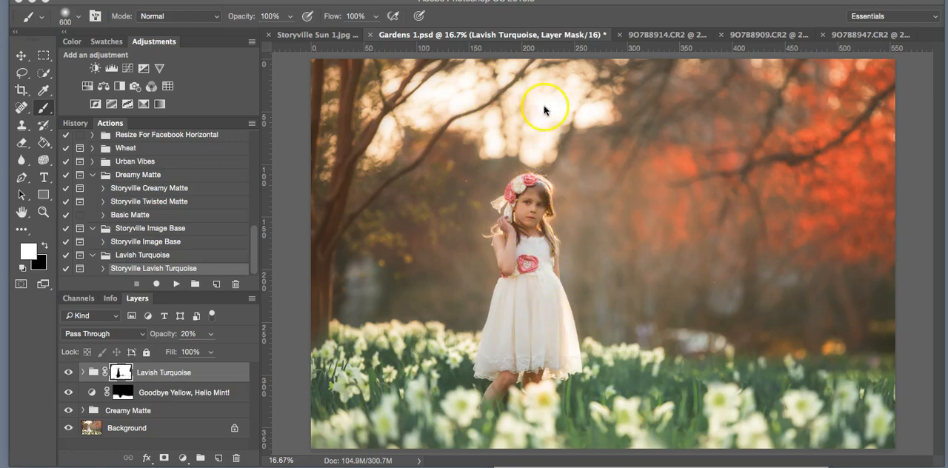
{"action": "mouse_move", "coordinate": [666, 87]}
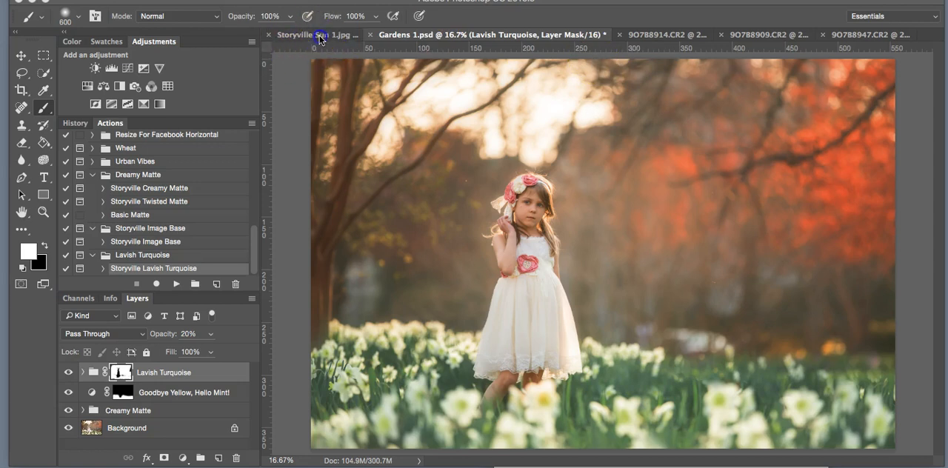
- Switch to the Storyville Sun 1 document to copy the sun image
{"action": "left_click", "coordinate": [296, 34]}
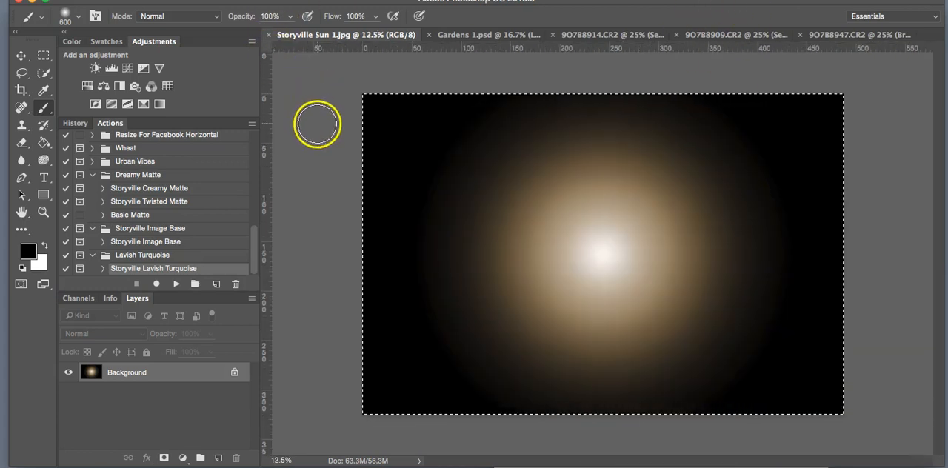
{"action": "mouse_move", "coordinate": [664, 162]}
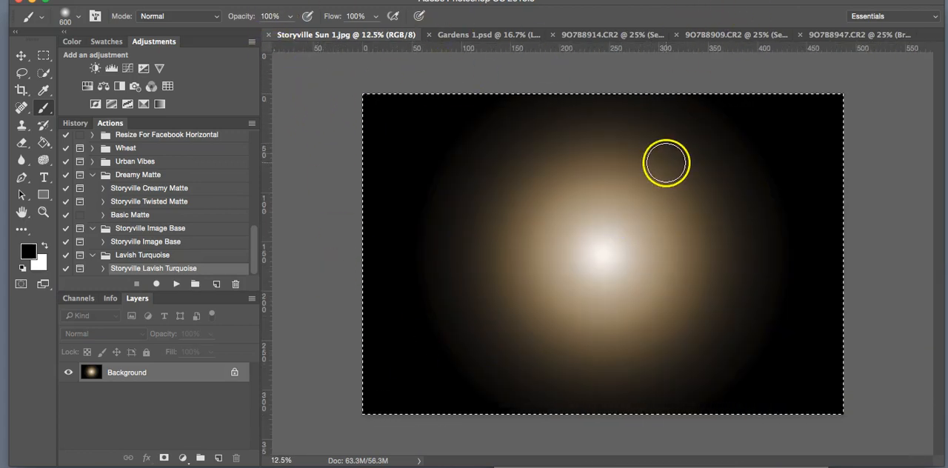
{"action": "mouse_move", "coordinate": [651, 164]}
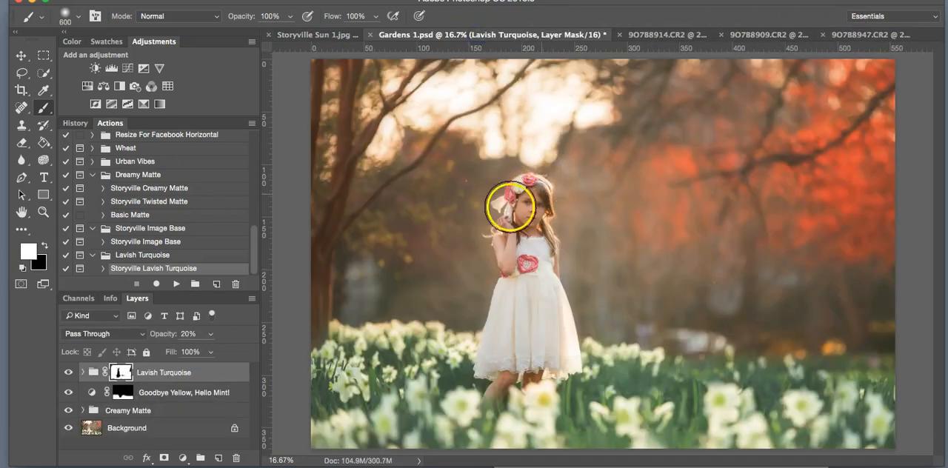
{"action": "mouse_move", "coordinate": [423, 249]}
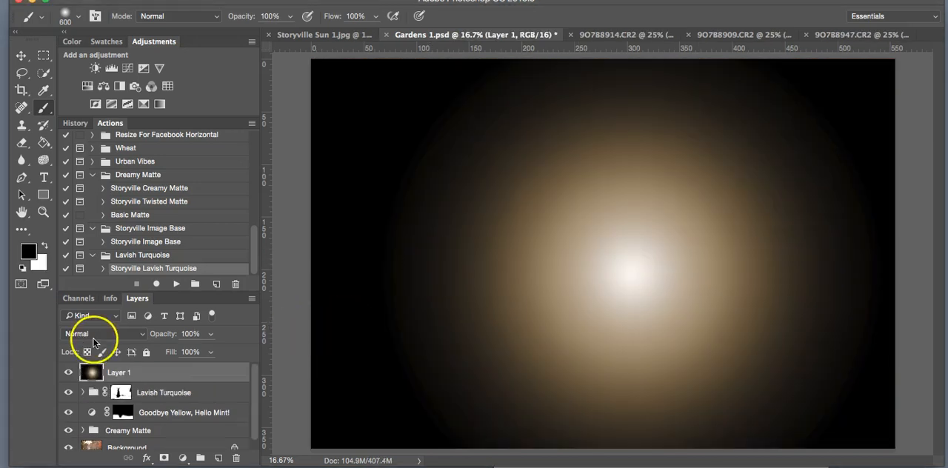
- Set the sun layer (Layer 1) to Screen blend mode so only its light shows
{"action": "left_click", "coordinate": [89, 333]}
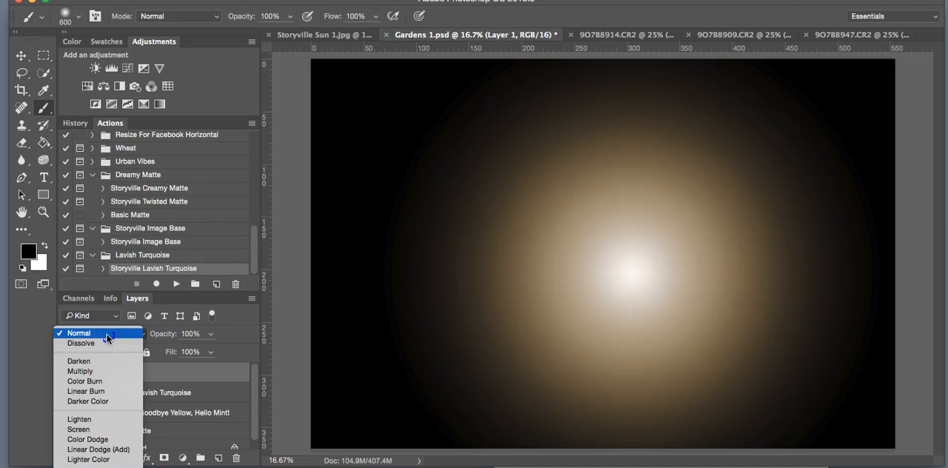
{"action": "left_click", "coordinate": [77, 331]}
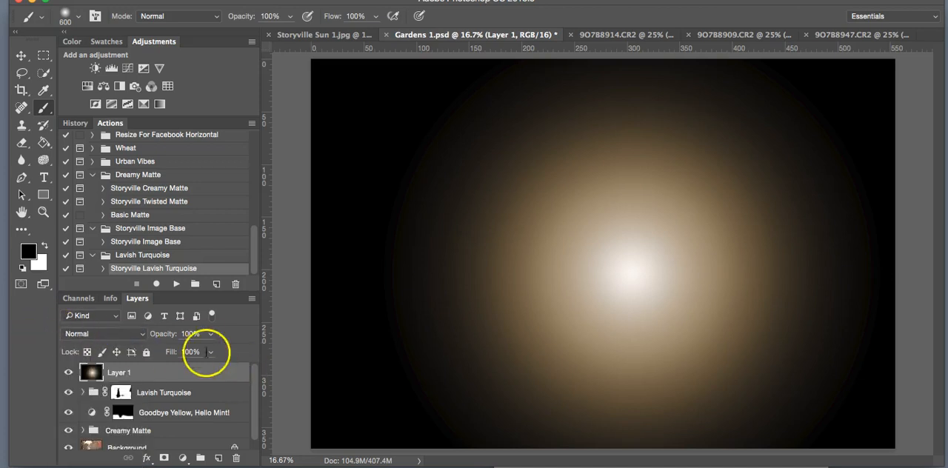
{"action": "left_click", "coordinate": [103, 333]}
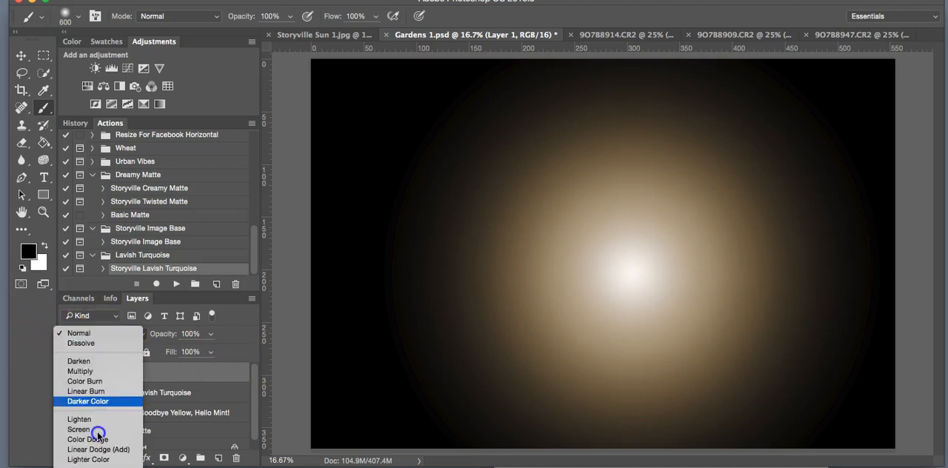
{"action": "left_click", "coordinate": [78, 429]}
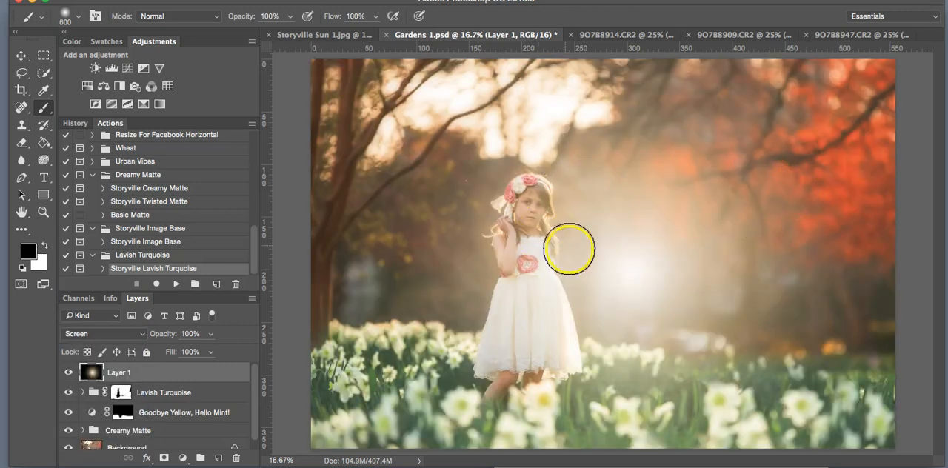
{"action": "mouse_move", "coordinate": [598, 244]}
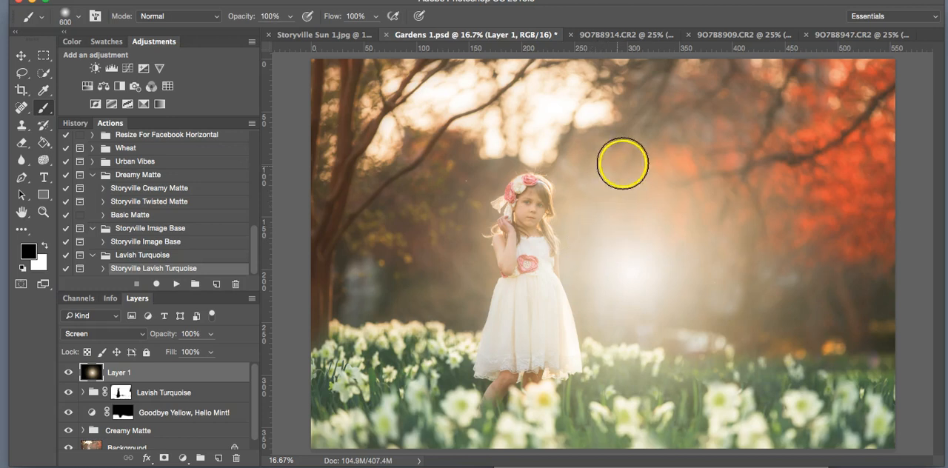
{"action": "mouse_move", "coordinate": [607, 178]}
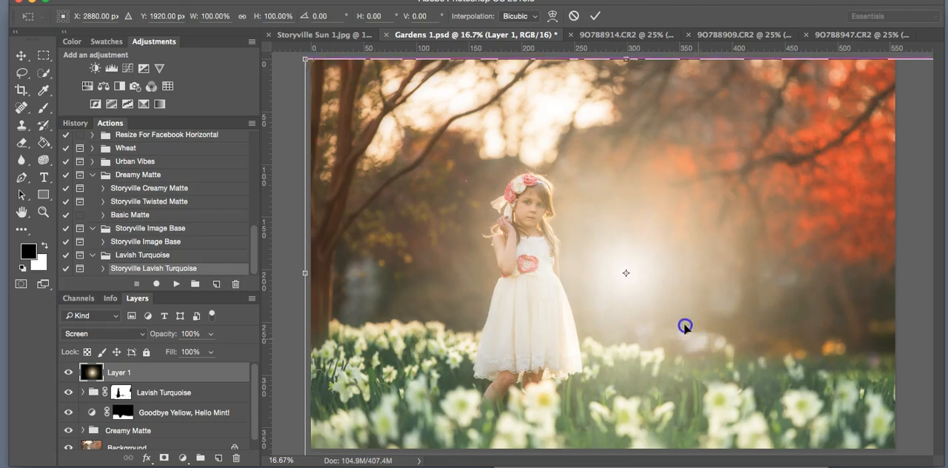
- Free-transform the sun glow: move it upward, scale it larger over the top, and commit
{"action": "left_click_drag", "start_coordinate": [684, 327], "coordinate": [595, 175]}
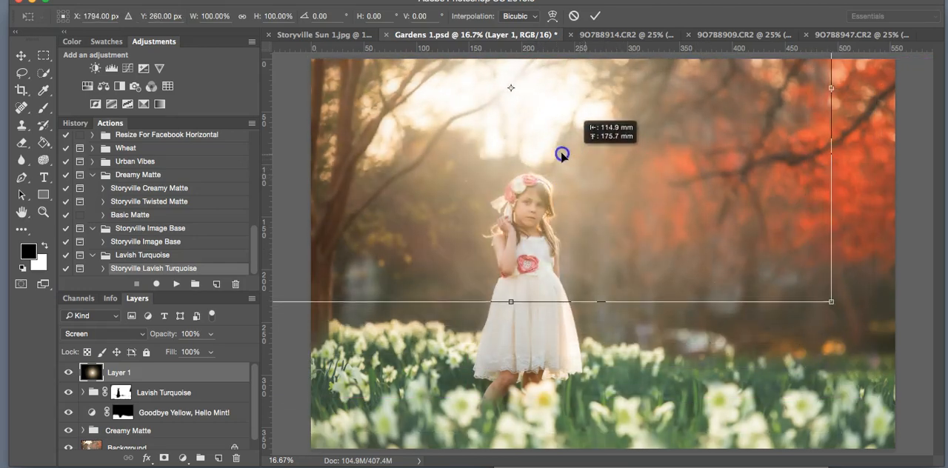
{"action": "left_click_drag", "start_coordinate": [561, 154], "coordinate": [576, 169]}
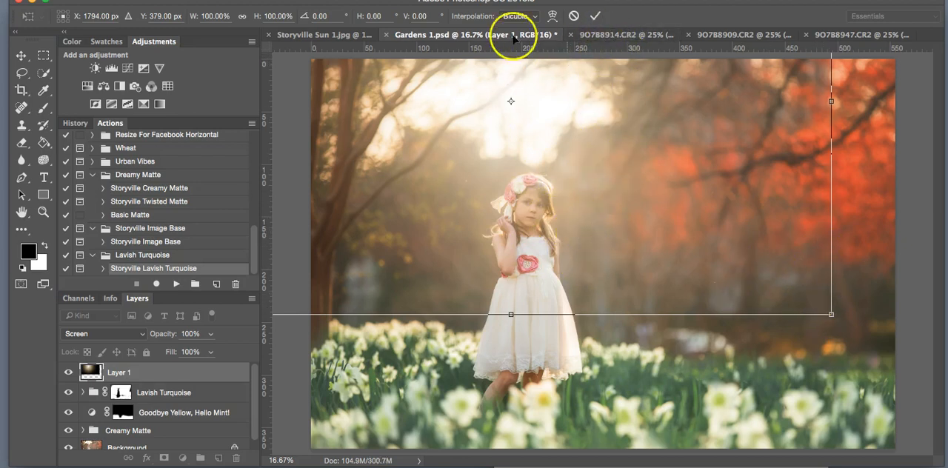
{"action": "left_click", "coordinate": [595, 15]}
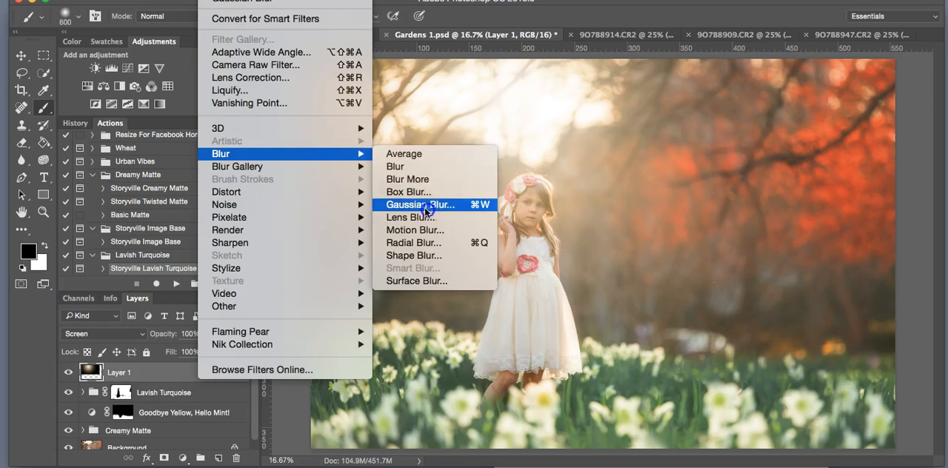
- Apply a Gaussian Blur of 40.2 pixels radius to the sun glow layer
{"action": "left_click", "coordinate": [421, 204]}
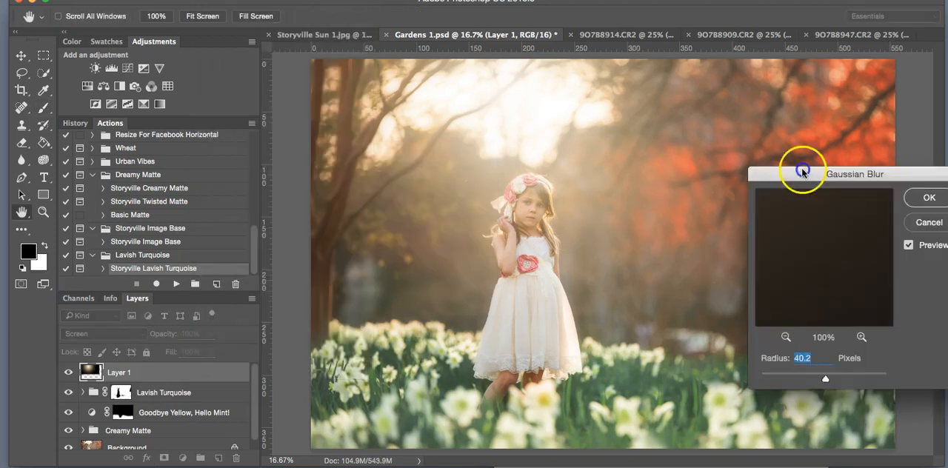
{"action": "left_click_drag", "start_coordinate": [856, 173], "coordinate": [648, 140]}
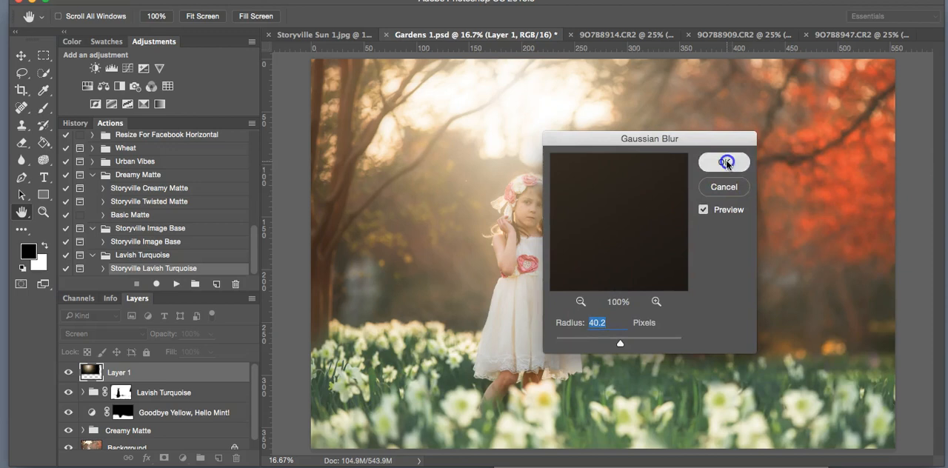
{"action": "left_click", "coordinate": [725, 162]}
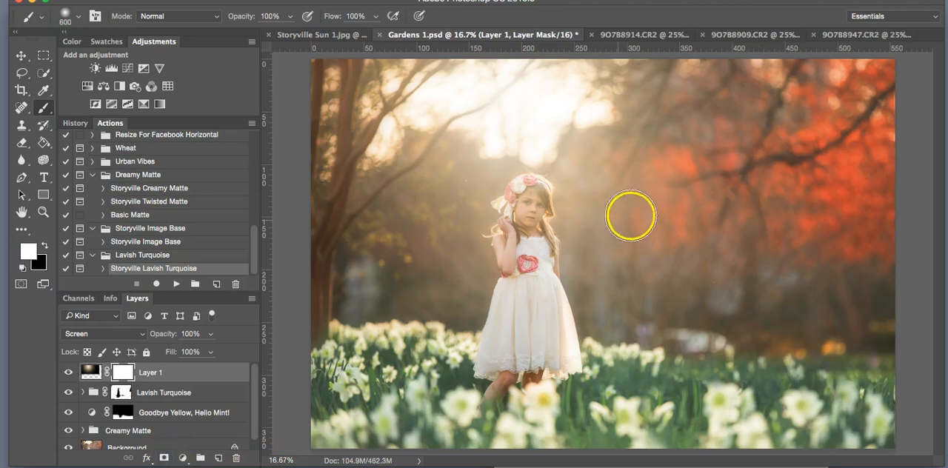
{"action": "mouse_move", "coordinate": [215, 357]}
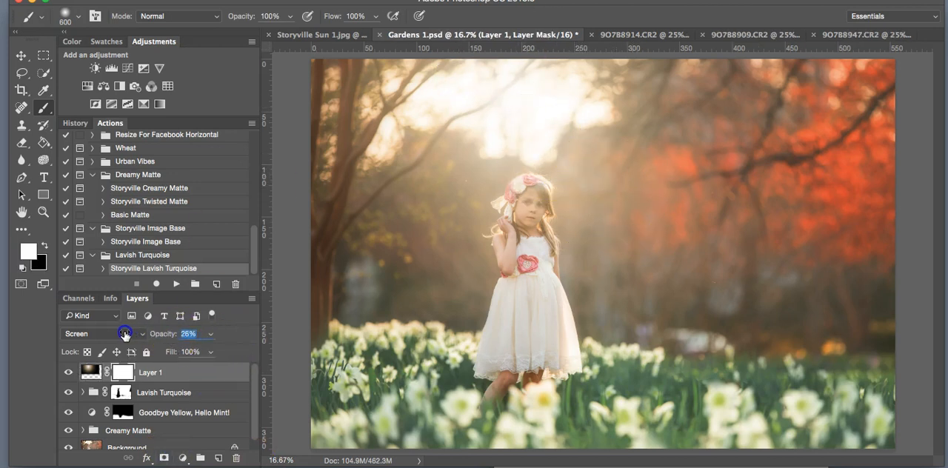
- Check the sun layer's opacity, then paint black on its mask over the girl's face
{"action": "left_click_drag", "start_coordinate": [124, 333], "coordinate": [161, 333]}
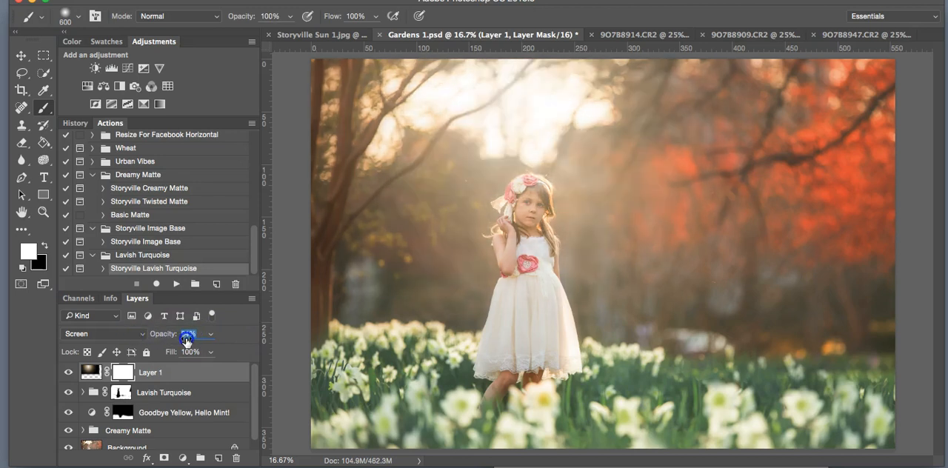
{"action": "left_click_drag", "start_coordinate": [187, 334], "coordinate": [170, 346]}
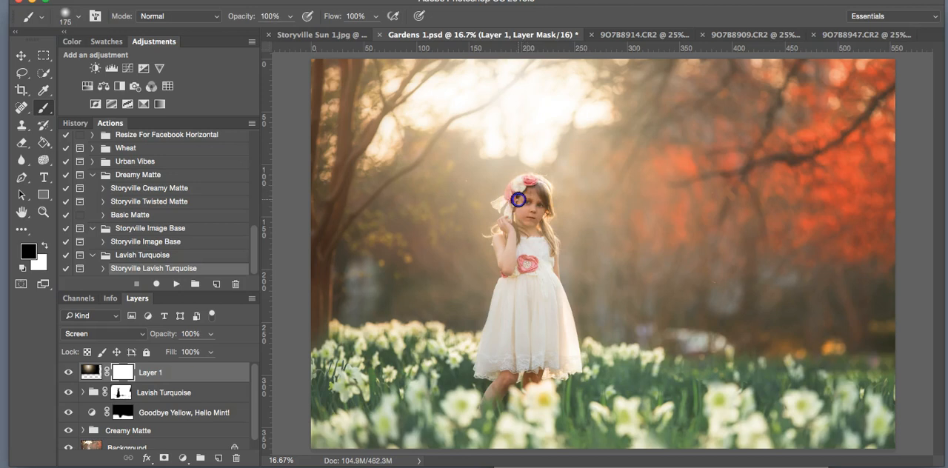
{"action": "left_click_drag", "start_coordinate": [517, 200], "coordinate": [501, 245]}
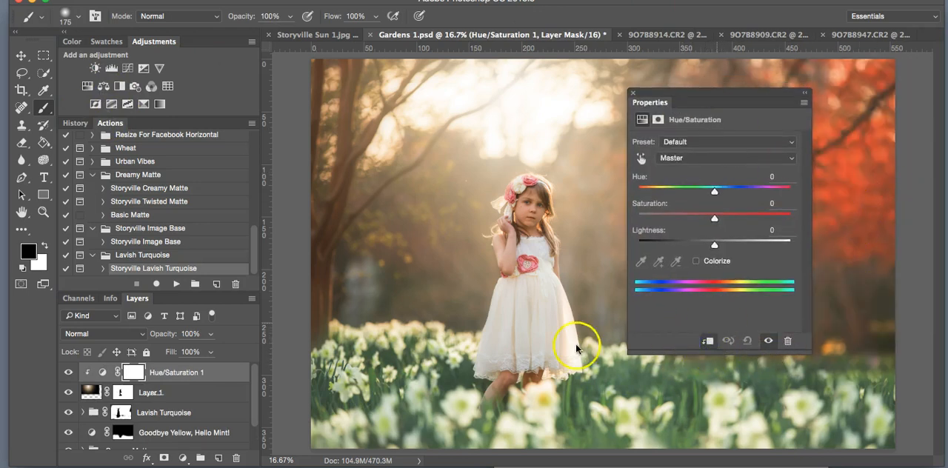
- Adjust the Hue/Saturation layer's Saturation slider to about +36
{"action": "left_click", "coordinate": [68, 391]}
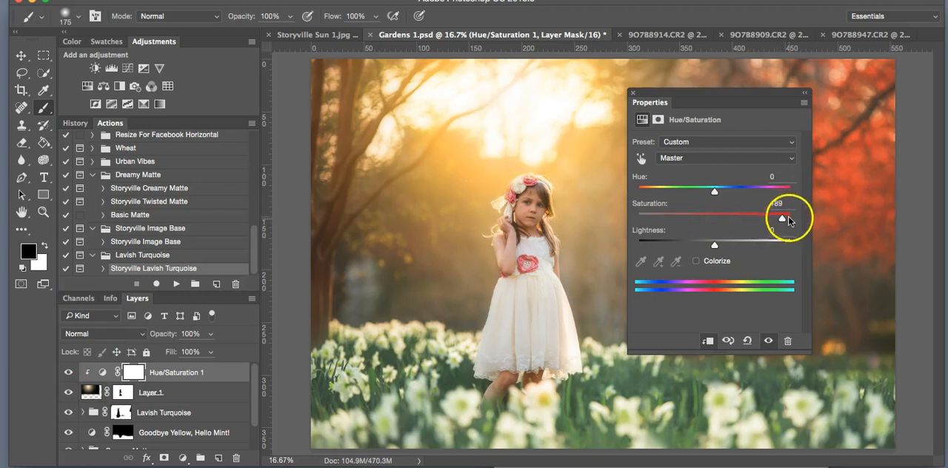
{"action": "left_click_drag", "start_coordinate": [782, 218], "coordinate": [647, 217]}
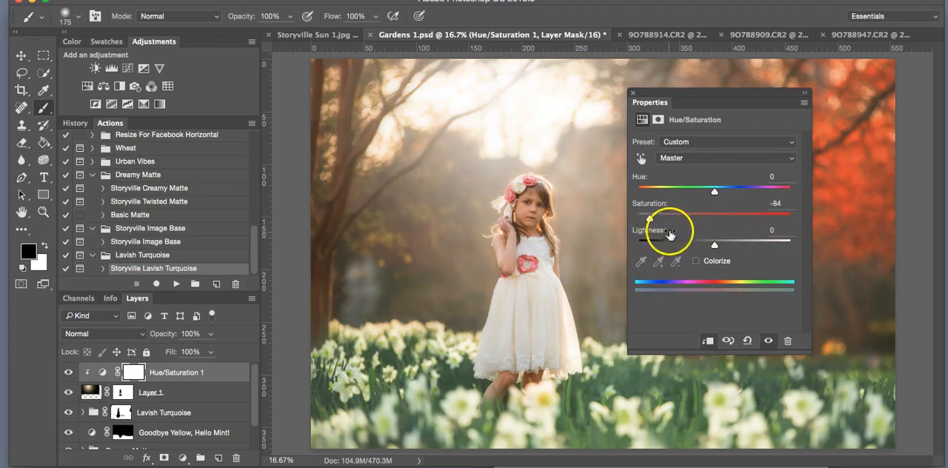
{"action": "left_click_drag", "start_coordinate": [652, 219], "coordinate": [734, 219]}
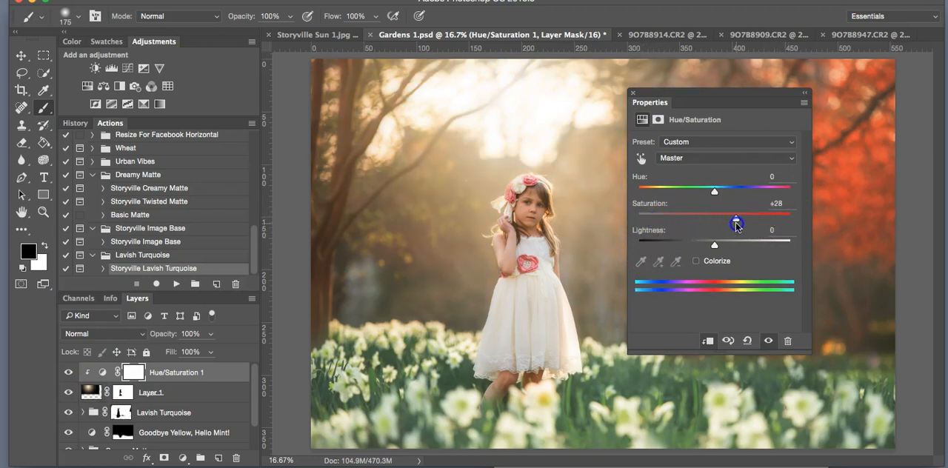
{"action": "left_click_drag", "start_coordinate": [736, 224], "coordinate": [743, 224]}
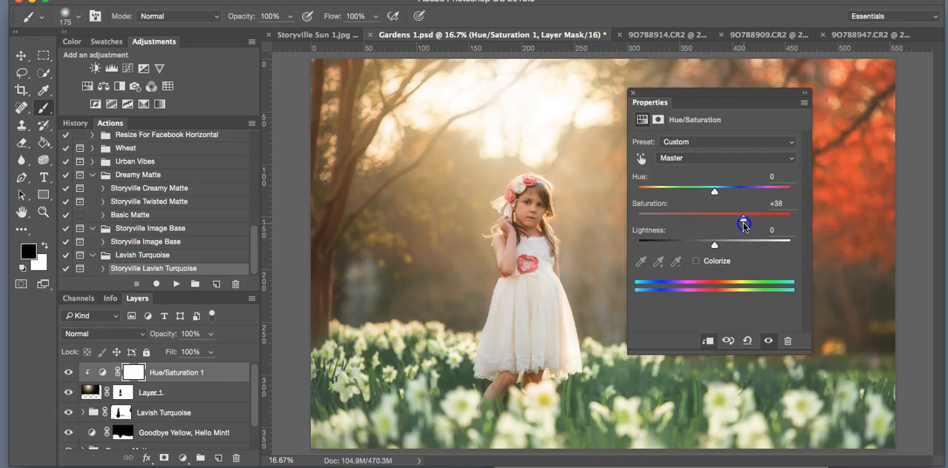
{"action": "left_click_drag", "start_coordinate": [743, 223], "coordinate": [746, 218]}
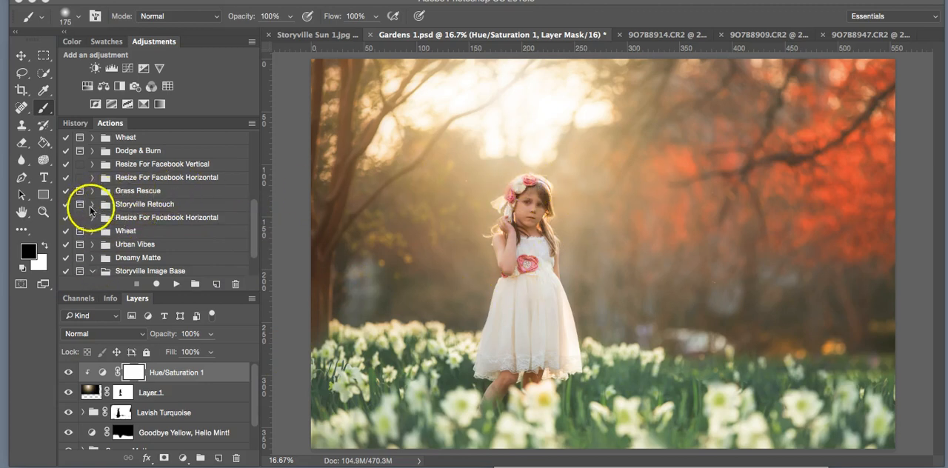
- Expand the Storyville Retouch action set in the Actions panel
{"action": "left_click", "coordinate": [92, 204]}
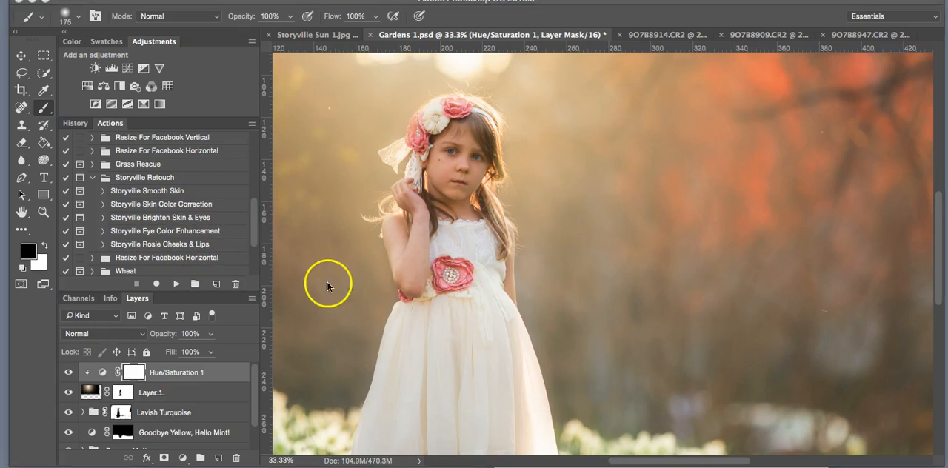
{"action": "mouse_move", "coordinate": [127, 224]}
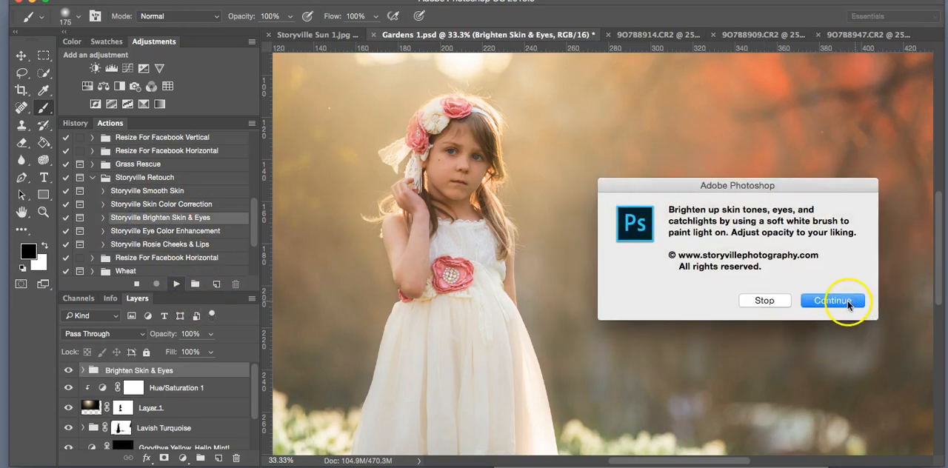
- Continue the action, paint brightness onto the face mask, and set Brighten Skin to 50% opacity
{"action": "left_click", "coordinate": [831, 299]}
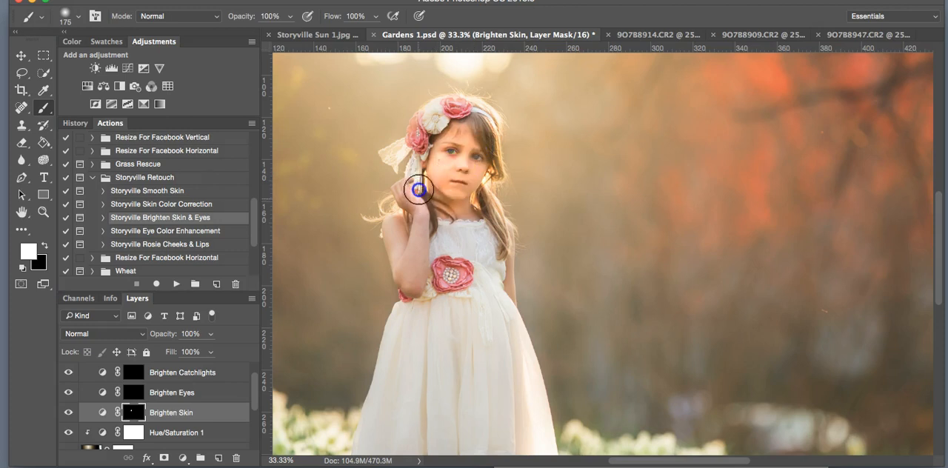
{"action": "left_click_drag", "start_coordinate": [418, 189], "coordinate": [491, 247]}
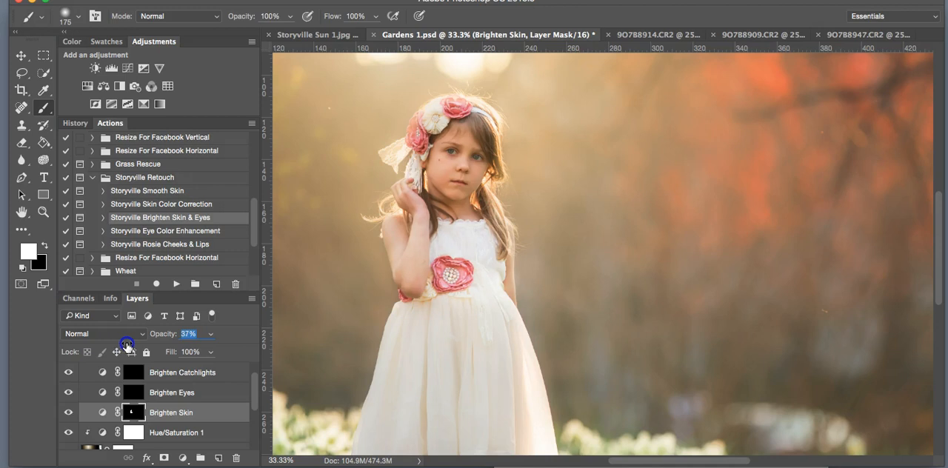
{"action": "left_click_drag", "start_coordinate": [127, 344], "coordinate": [135, 343]}
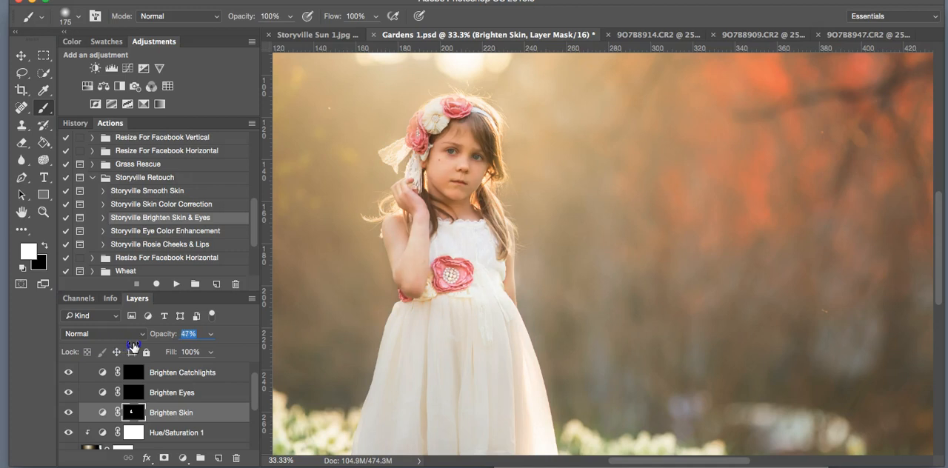
{"action": "left_click_drag", "start_coordinate": [134, 346], "coordinate": [136, 346]}
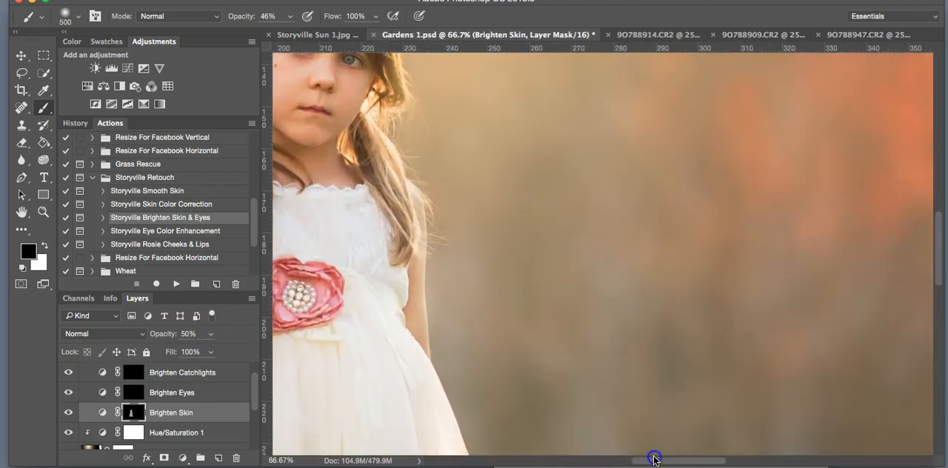
- Paint white over both irises on the Brighten Eyes mask, then toggle visibility to compare
{"action": "left_click_drag", "start_coordinate": [651, 457], "coordinate": [595, 462]}
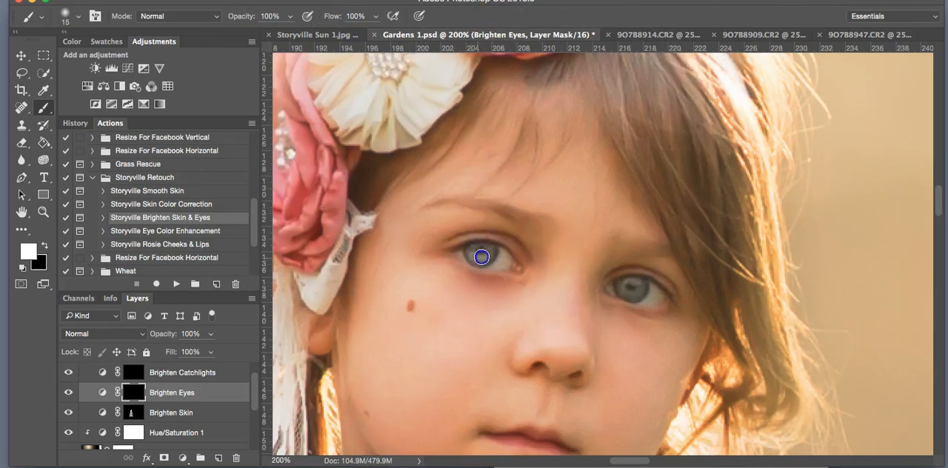
{"action": "left_click_drag", "start_coordinate": [480, 257], "coordinate": [636, 296]}
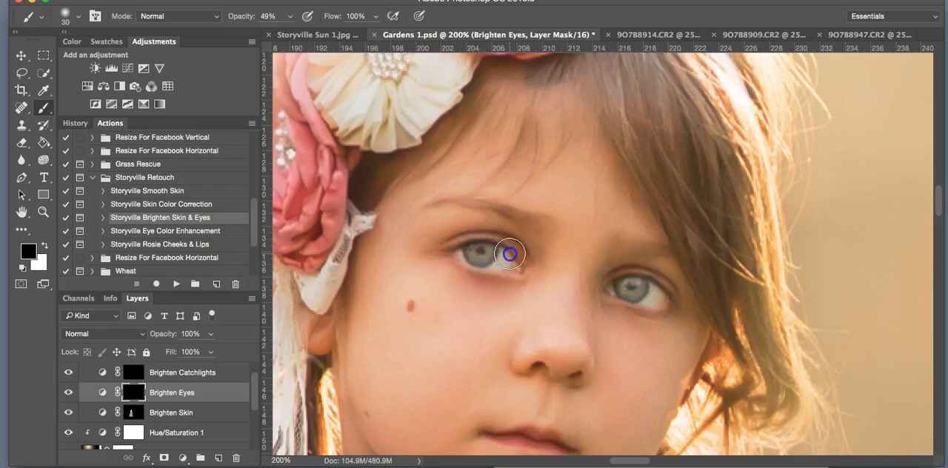
{"action": "left_click_drag", "start_coordinate": [509, 255], "coordinate": [631, 319]}
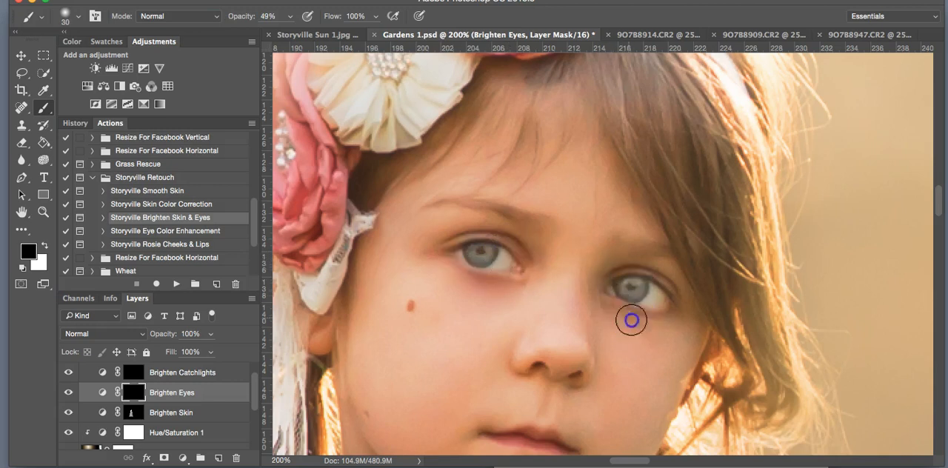
{"action": "mouse_move", "coordinate": [776, 217]}
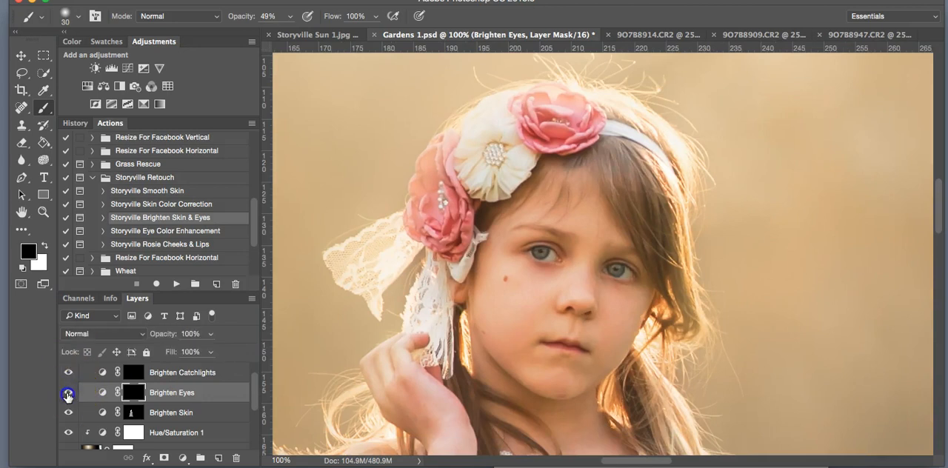
{"action": "left_click", "coordinate": [68, 393]}
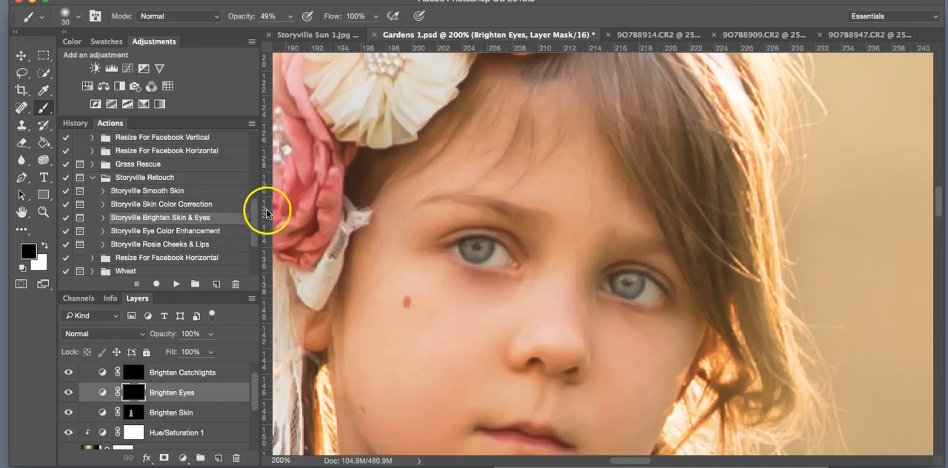
{"action": "mouse_move", "coordinate": [930, 240]}
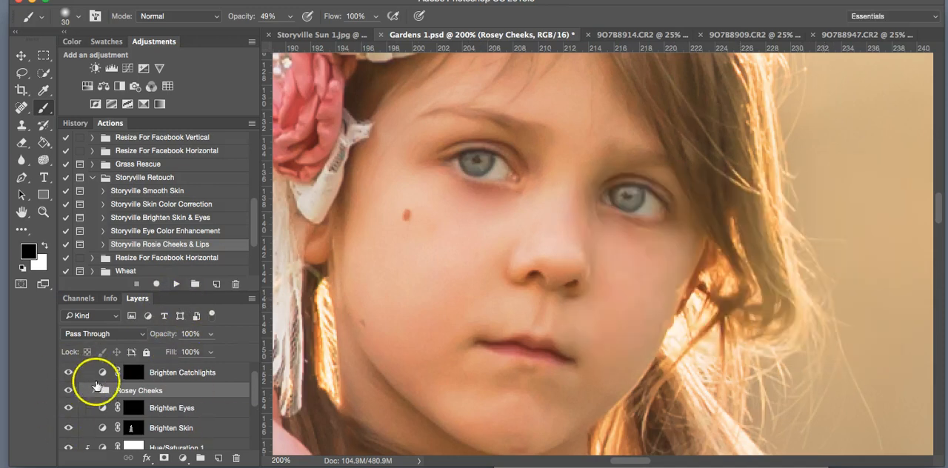
- Expand the Rosey Cheeks group and select the Precious Pink layer's mask
{"action": "left_click", "coordinate": [94, 391]}
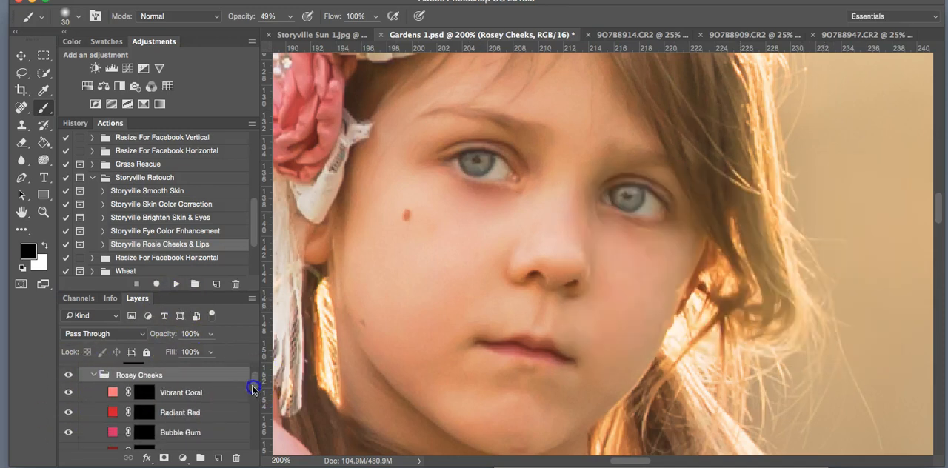
{"action": "scroll", "scroll_direction": "down", "scroll_amount": 3}
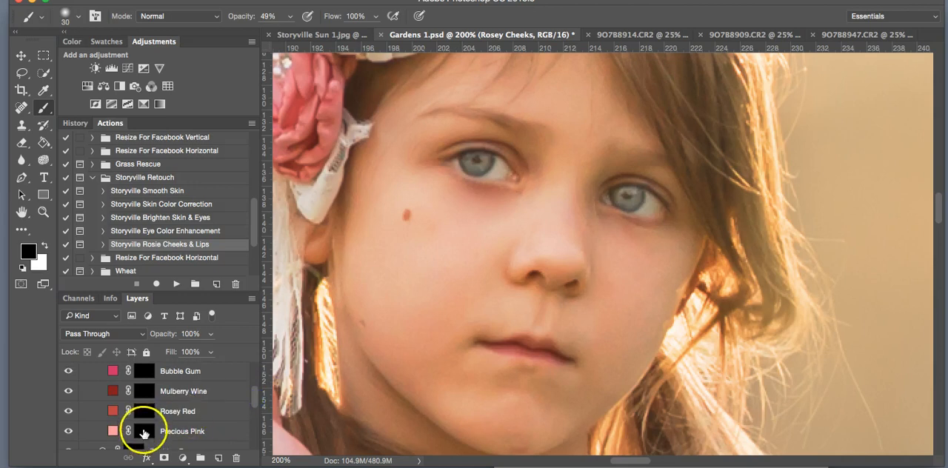
{"action": "left_click", "coordinate": [146, 431]}
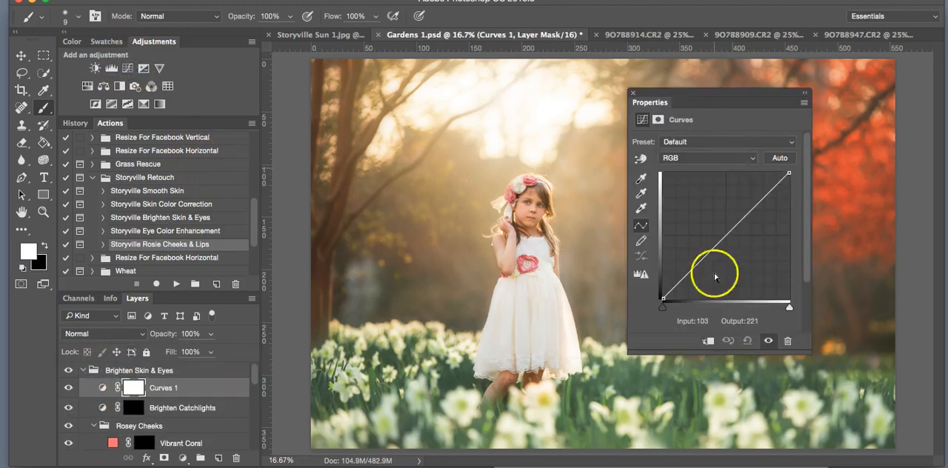
- Pull the RGB curve's midpoint downward on Curves 1 to darken the midtones
{"action": "left_click_drag", "start_coordinate": [714, 269], "coordinate": [741, 236]}
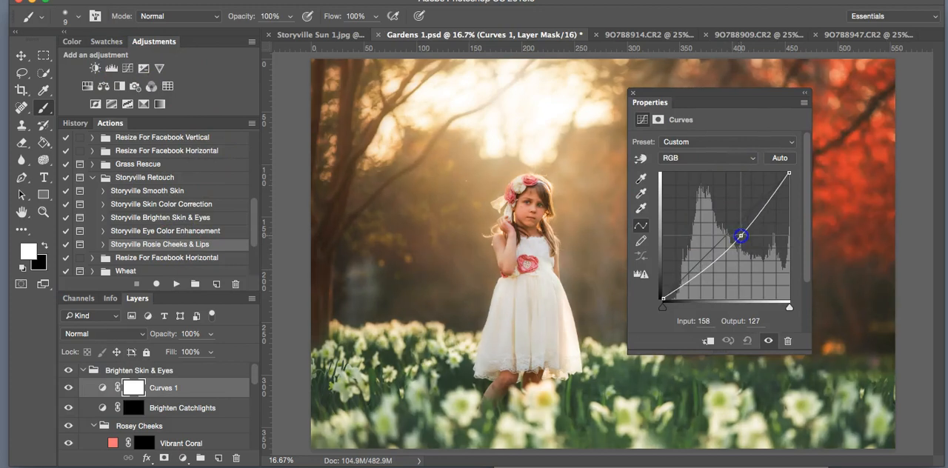
{"action": "left_click_drag", "start_coordinate": [740, 236], "coordinate": [741, 234]}
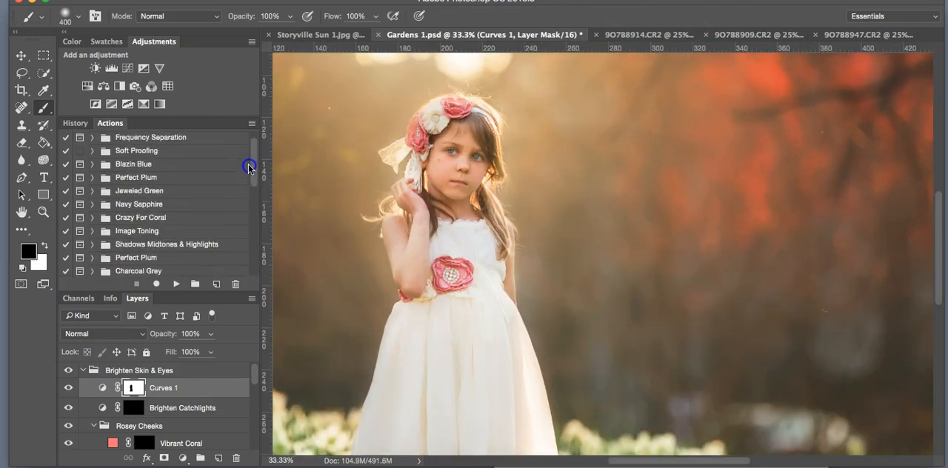
- Run the Storyville Dodge & Burn action to add Soft Light Dodge and Burn layers, dismissing its instructions
{"action": "scroll", "scroll_direction": "down", "scroll_amount": 3}
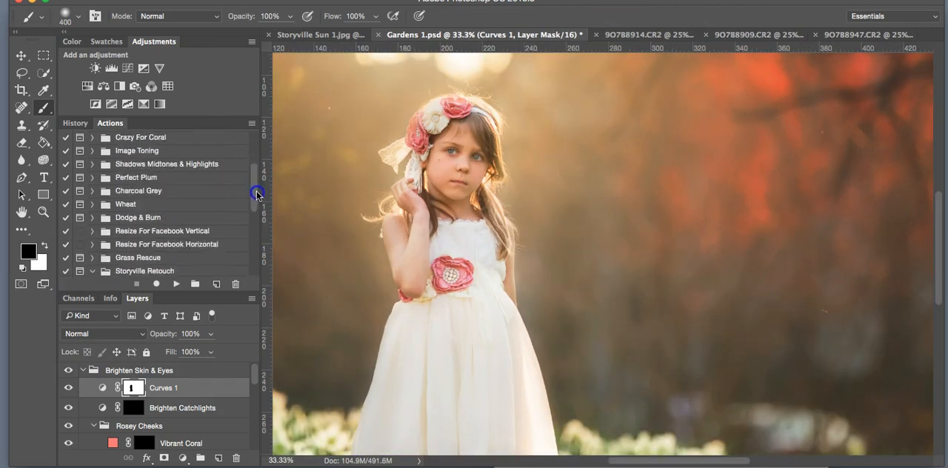
{"action": "scroll", "scroll_direction": "down", "scroll_amount": 3}
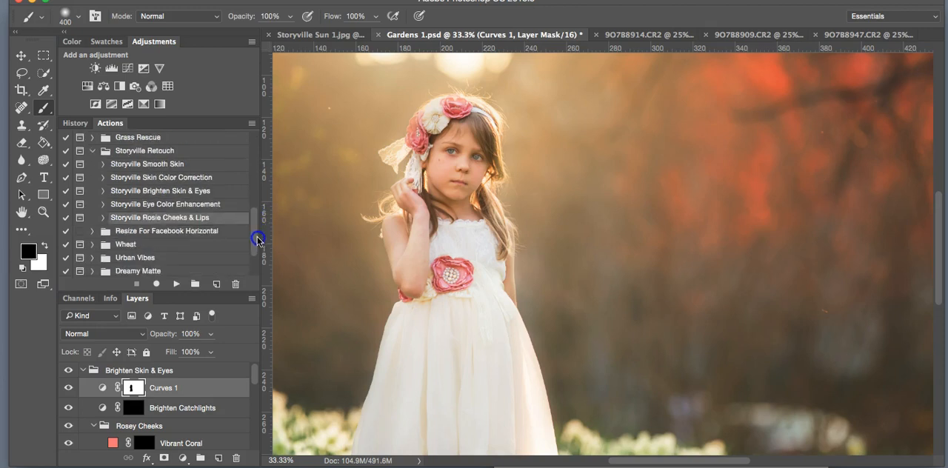
{"action": "scroll", "scroll_direction": "down", "scroll_amount": 3}
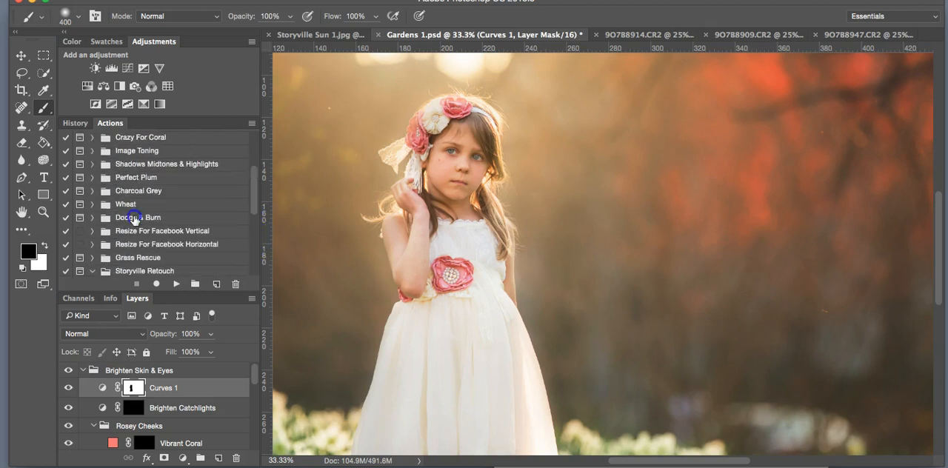
{"action": "left_click", "coordinate": [92, 216]}
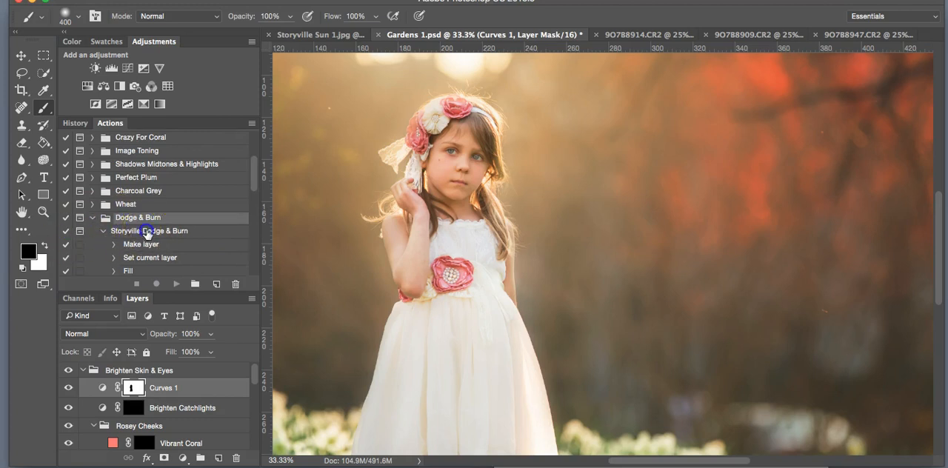
{"action": "left_click", "coordinate": [176, 285]}
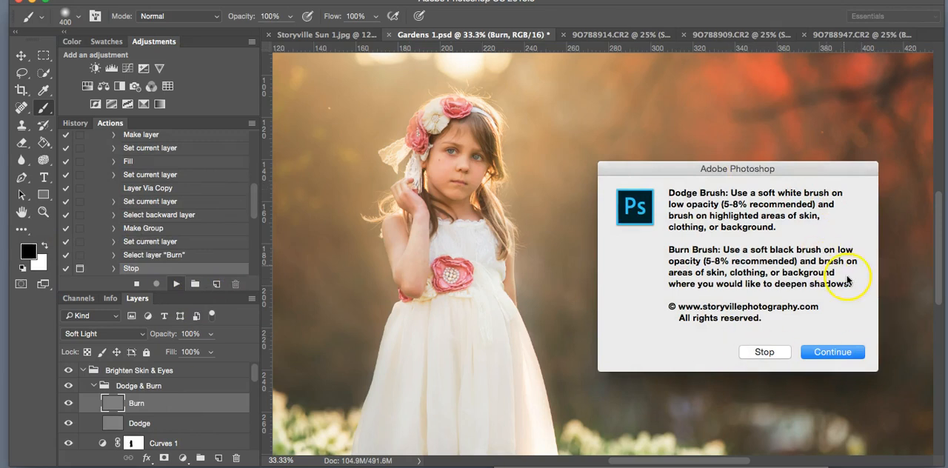
{"action": "mouse_move", "coordinate": [767, 200]}
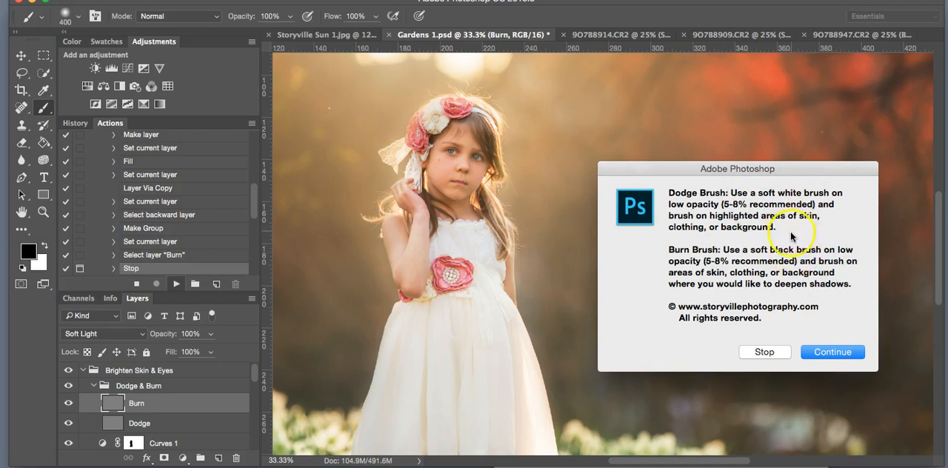
{"action": "mouse_move", "coordinate": [708, 254]}
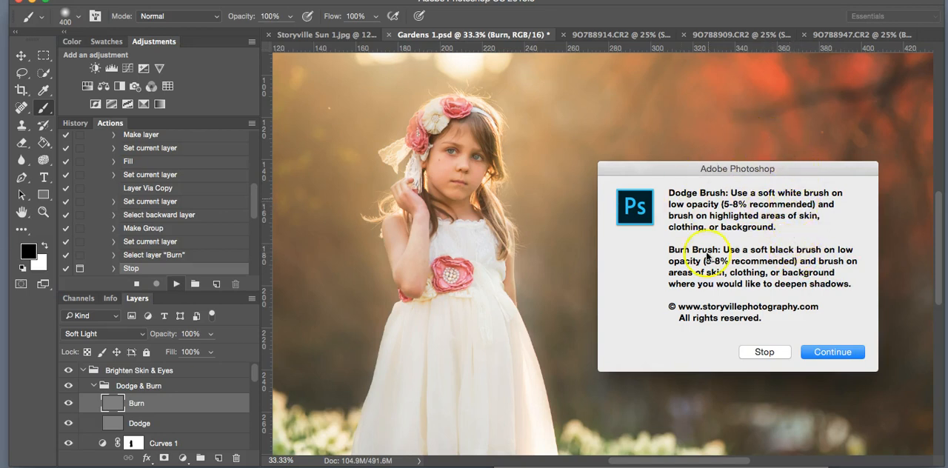
{"action": "left_click", "coordinate": [832, 352]}
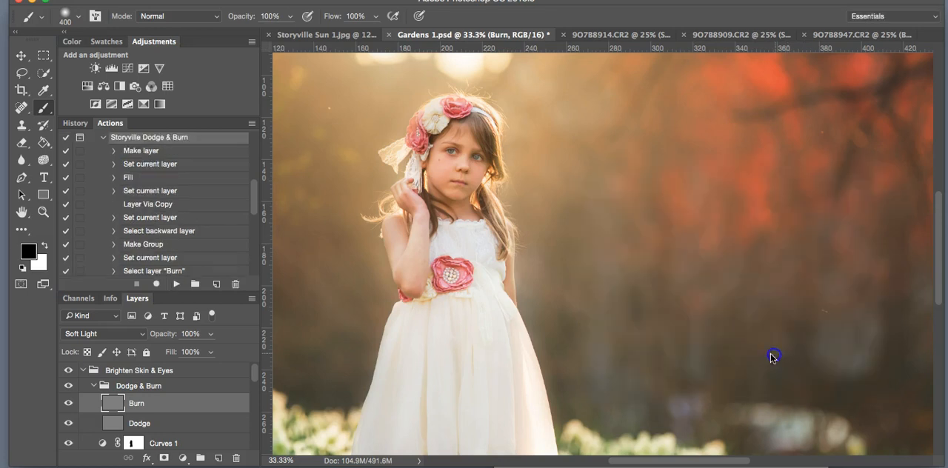
- Burn with black then dodge with white at 8% on the girl's face, toggling the group to compare
{"action": "left_click", "coordinate": [275, 11]}
{"action": "type", "text": "8"}
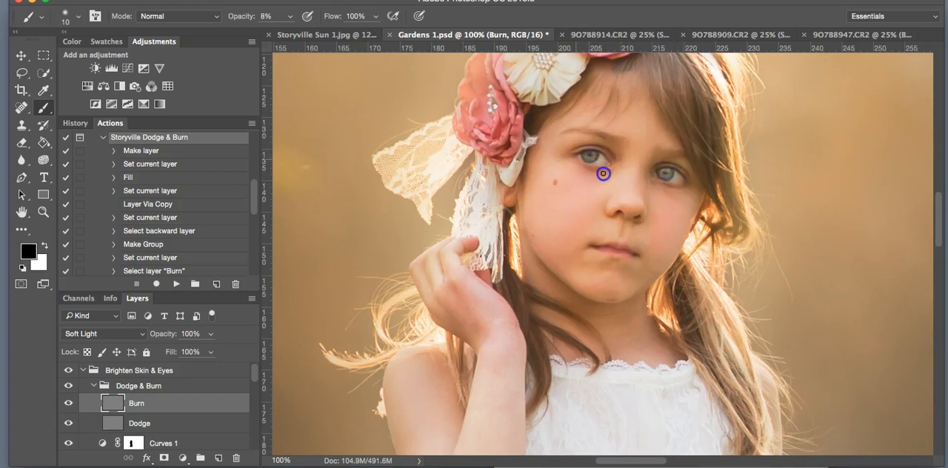
{"action": "mouse_move", "coordinate": [670, 171]}
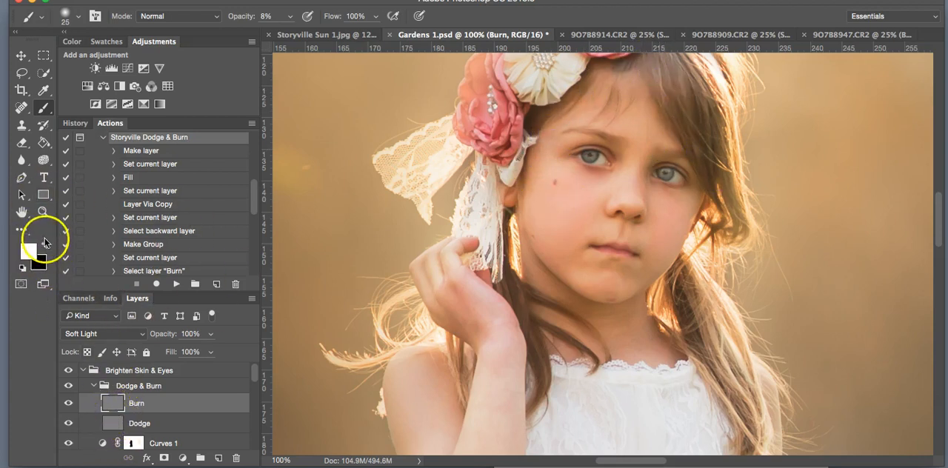
{"action": "left_click", "coordinate": [139, 423]}
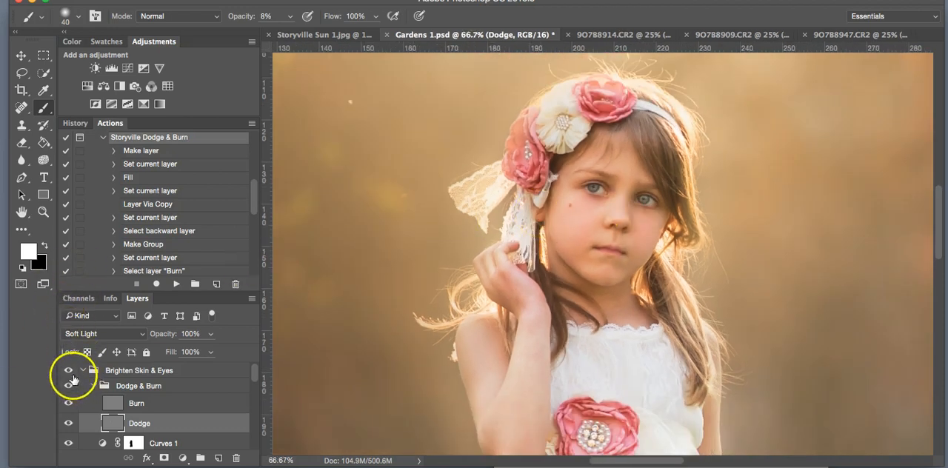
{"action": "left_click", "coordinate": [71, 385]}
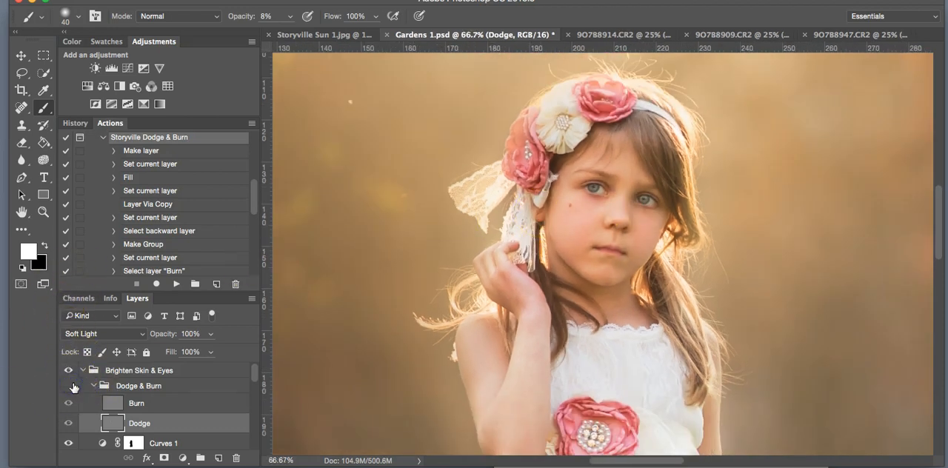
{"action": "left_click", "coordinate": [68, 385]}
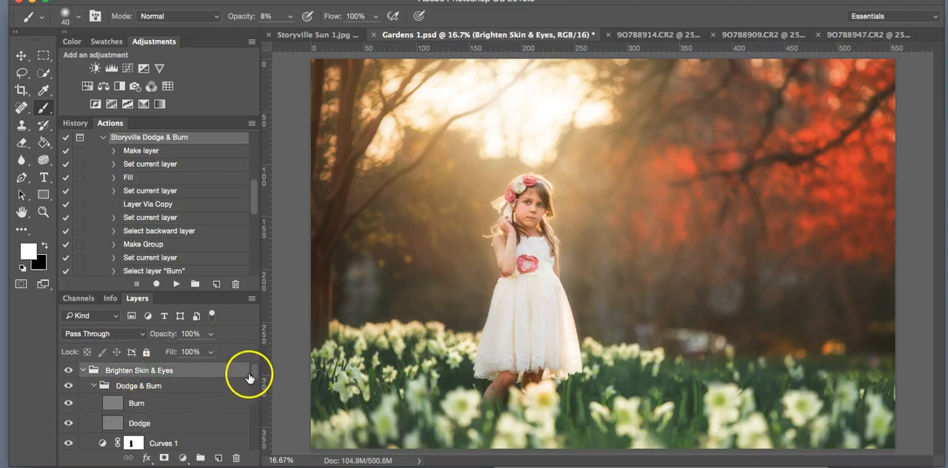
- Group all edit layers into Group 1 above Background and toggle its visibility to compare with the original
{"action": "scroll", "scroll_direction": "down", "scroll_amount": 3}
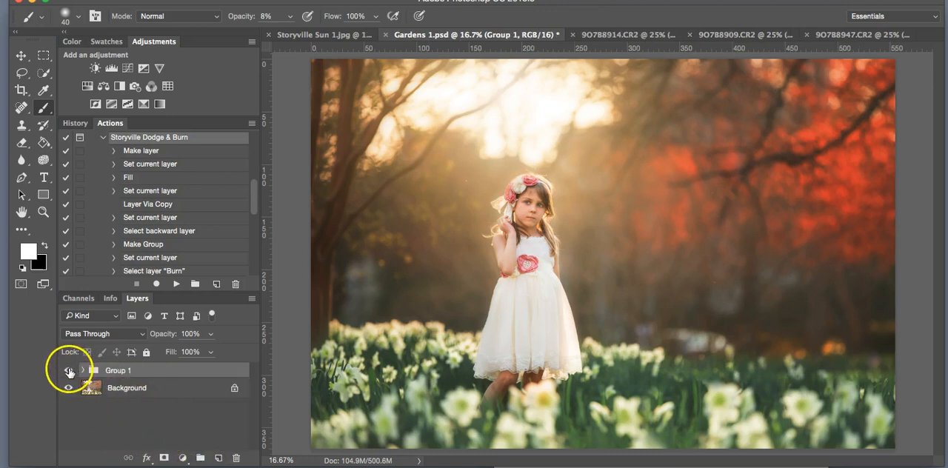
{"action": "left_click", "coordinate": [68, 370]}
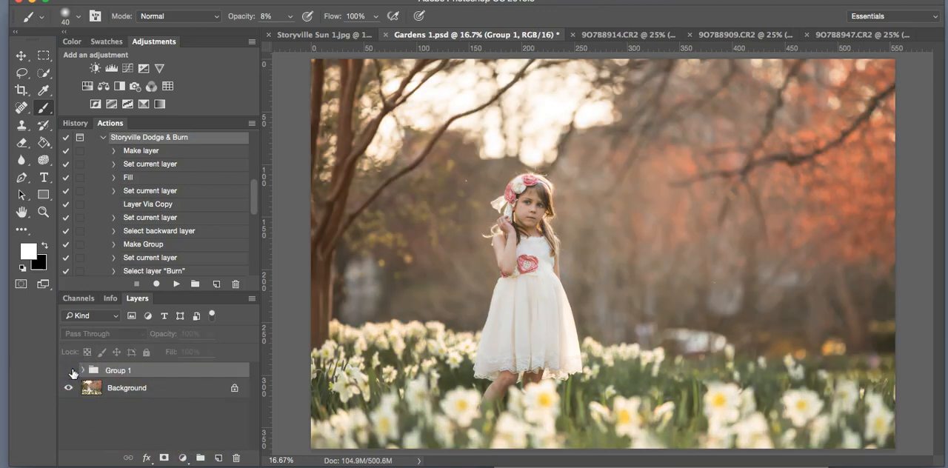
{"action": "left_click", "coordinate": [68, 370]}
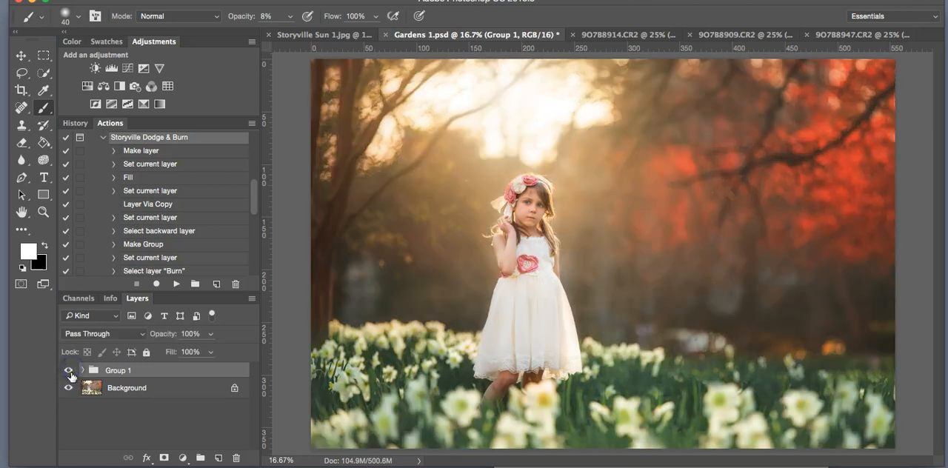